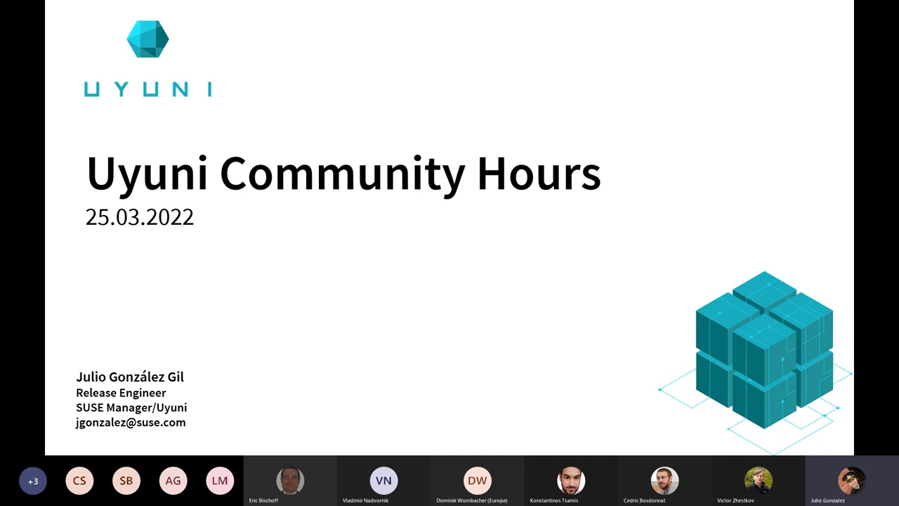
- Advance the Uyuni Community Hours deck from the title slide to 'Contributors of the Year'
key(Right)
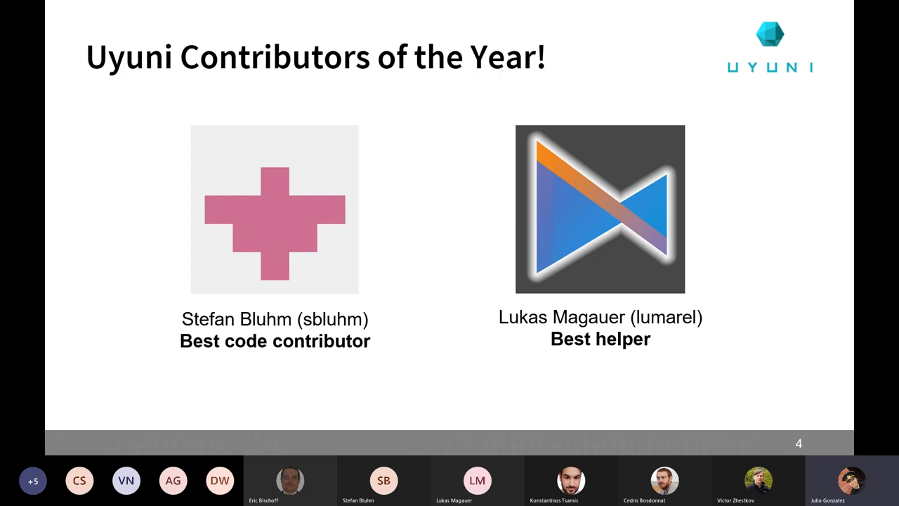
- Bring up the Agenda slide with release news, Salt SSH with the bundle, proxy as containers and Q&A
key(right)
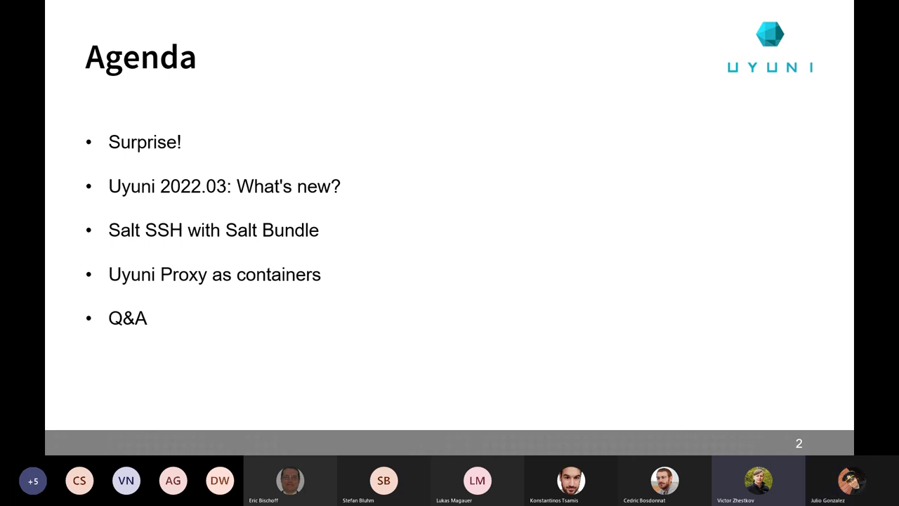
- End the first slideshow and move the Salt SSH deck to its Salt Bundle background slide
key(Right)
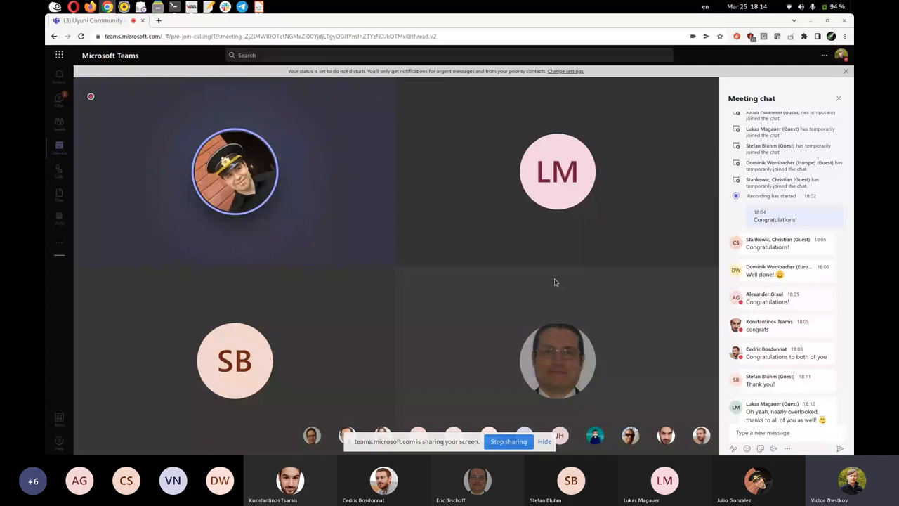
mouse_move(551, 281)
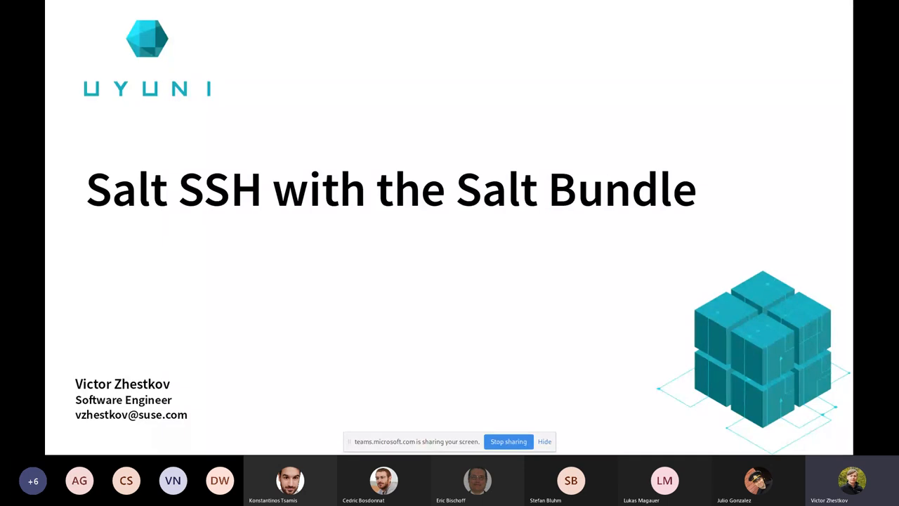
key(Right)
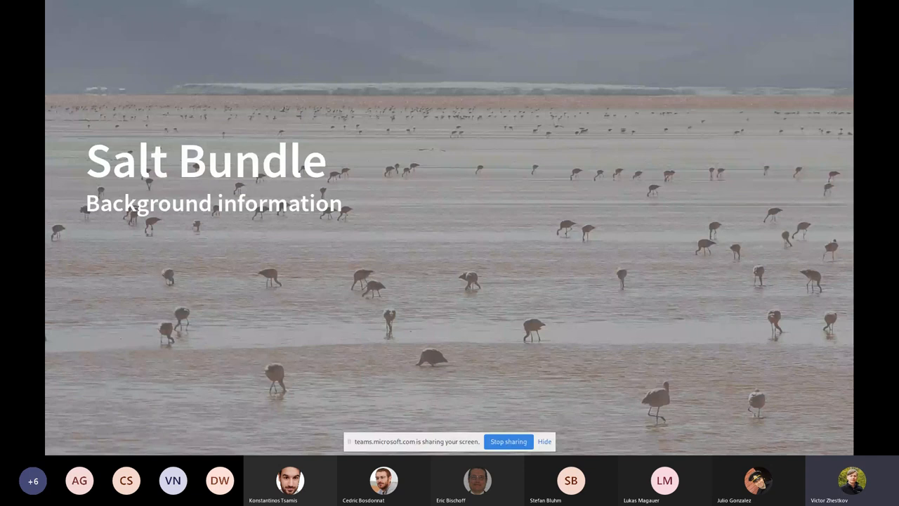
- Advance the shared deck to the Python and Salt versions table slide
key(Right)
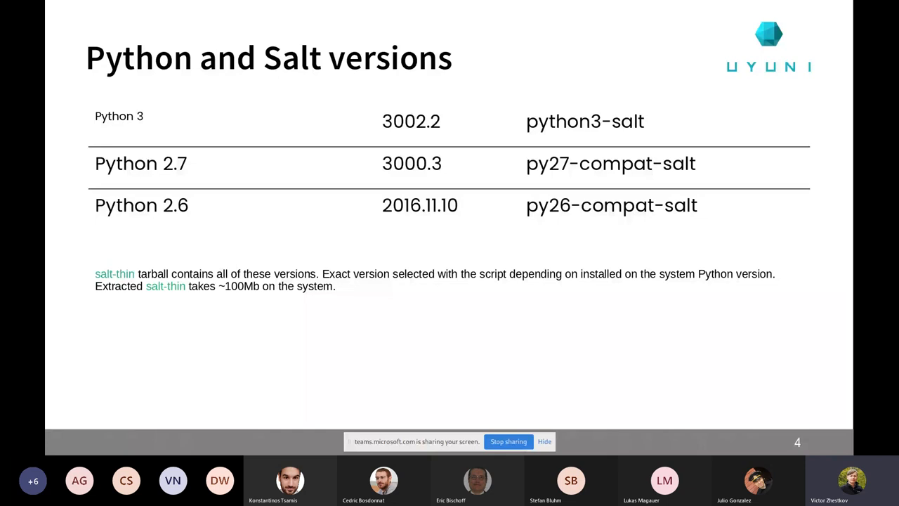
- Step through the Salt SSH session-handling diagram and both roster file example slides
key(Right)
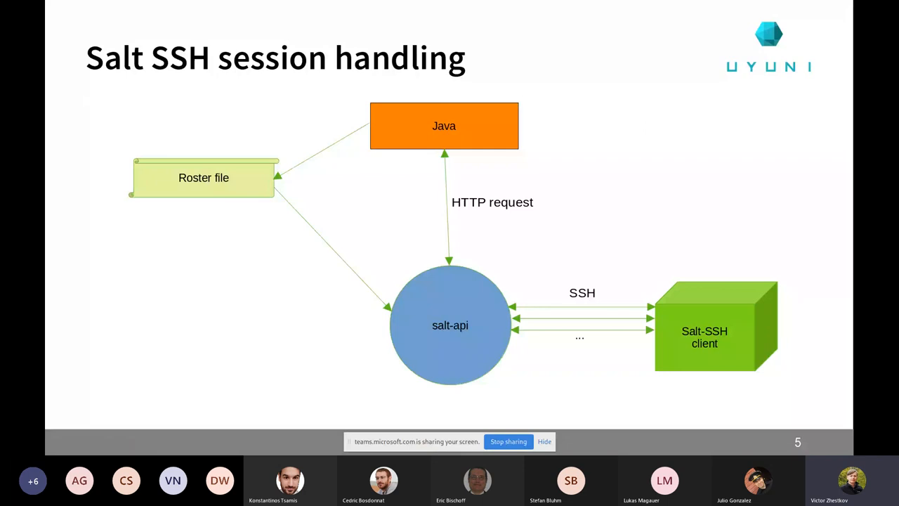
mouse_move(576, 269)
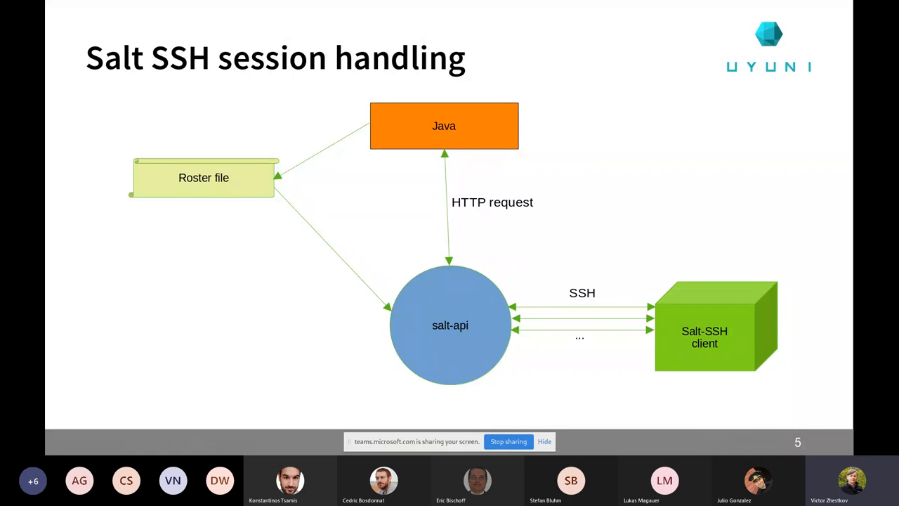
mouse_move(517, 224)
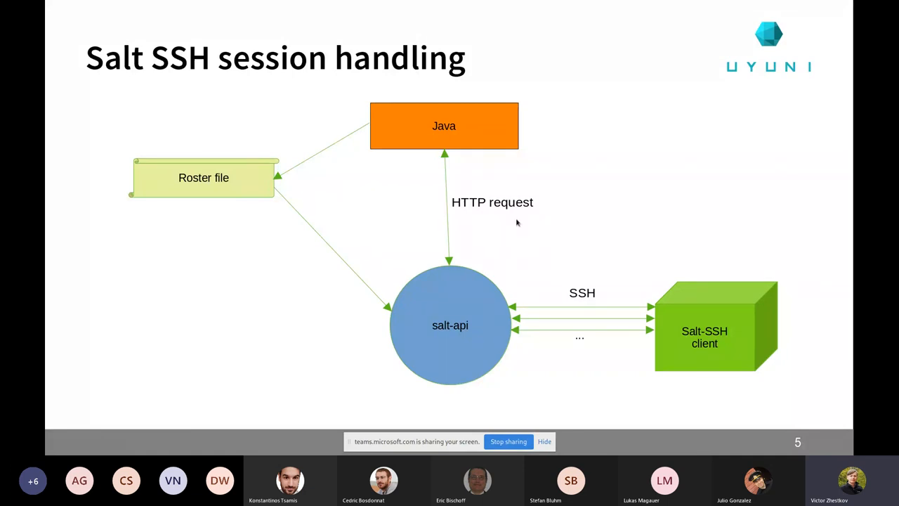
mouse_move(539, 216)
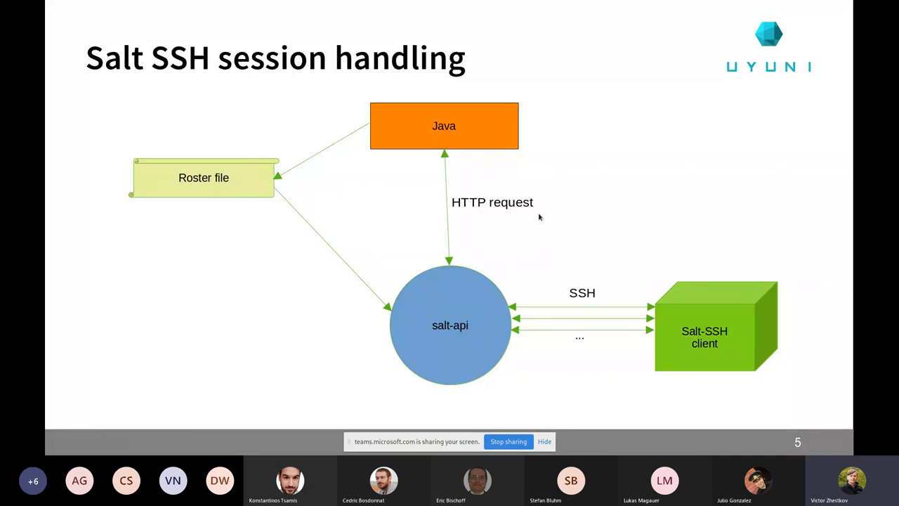
mouse_move(551, 214)
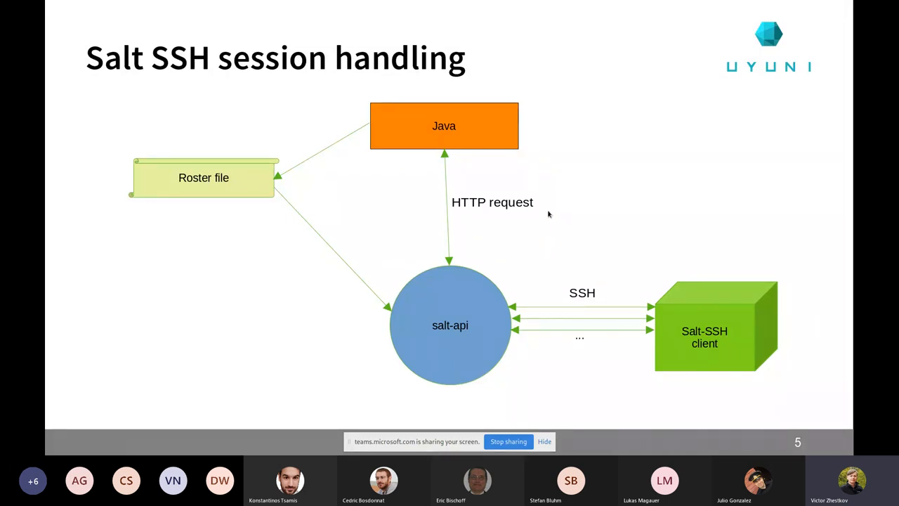
mouse_move(821, 253)
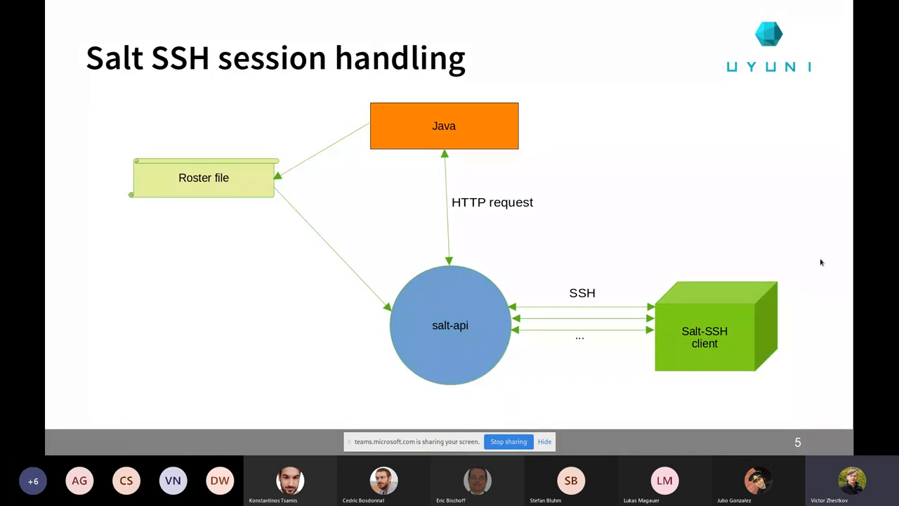
key(Right)
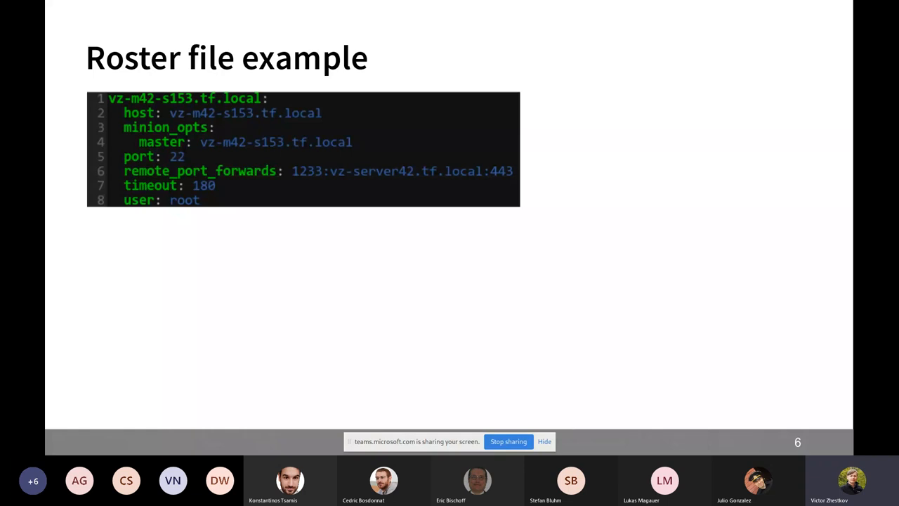
mouse_move(794, 263)
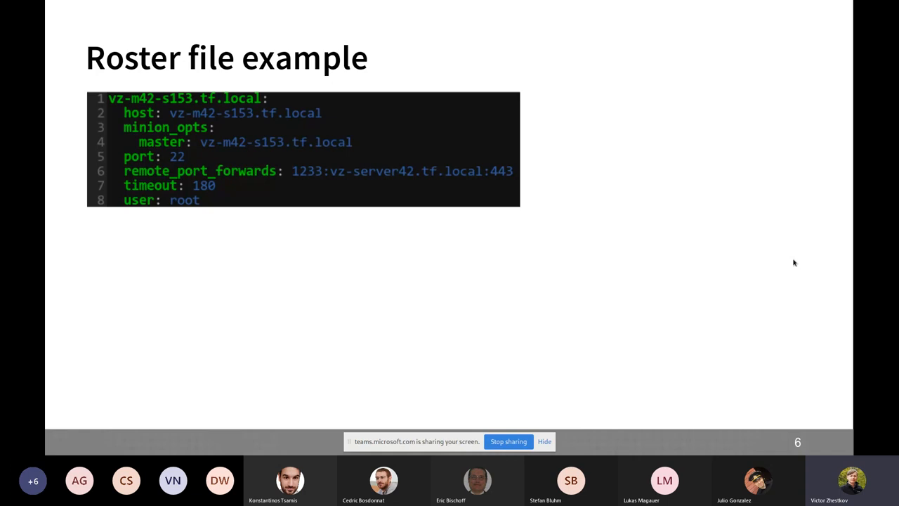
key(Right)
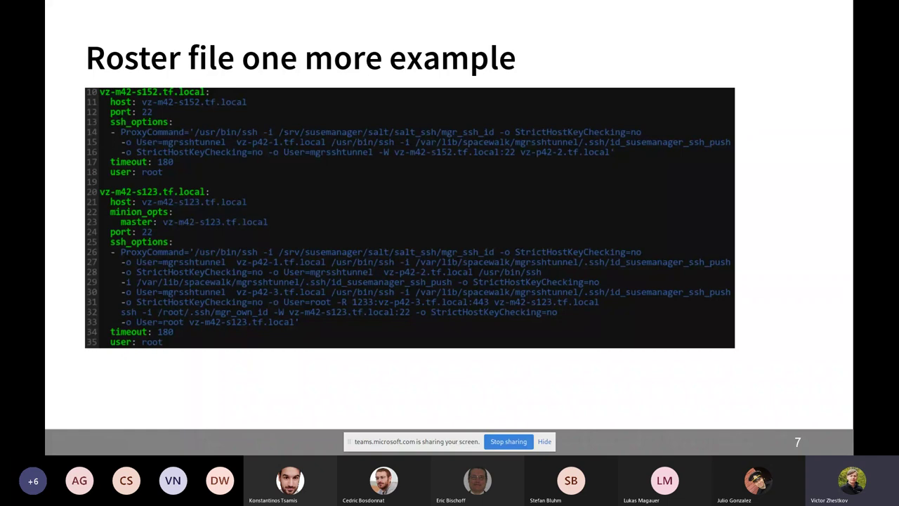
mouse_move(832, 196)
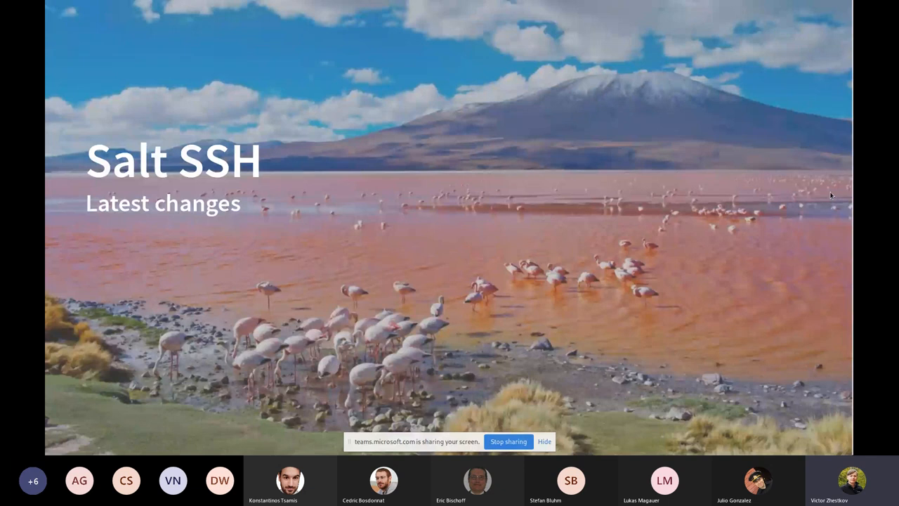
- Move past the roster module diagram and Salt Bundle points to the closing Q&A slide
key(Right)
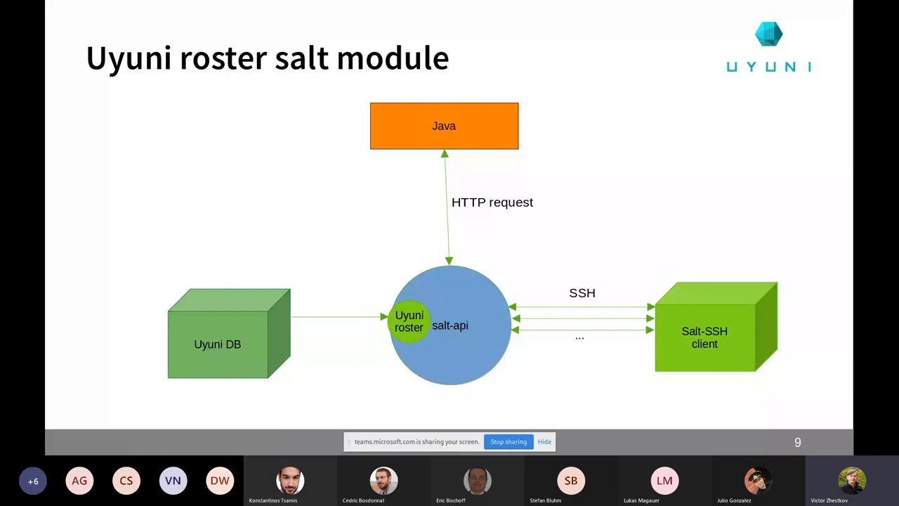
mouse_move(828, 196)
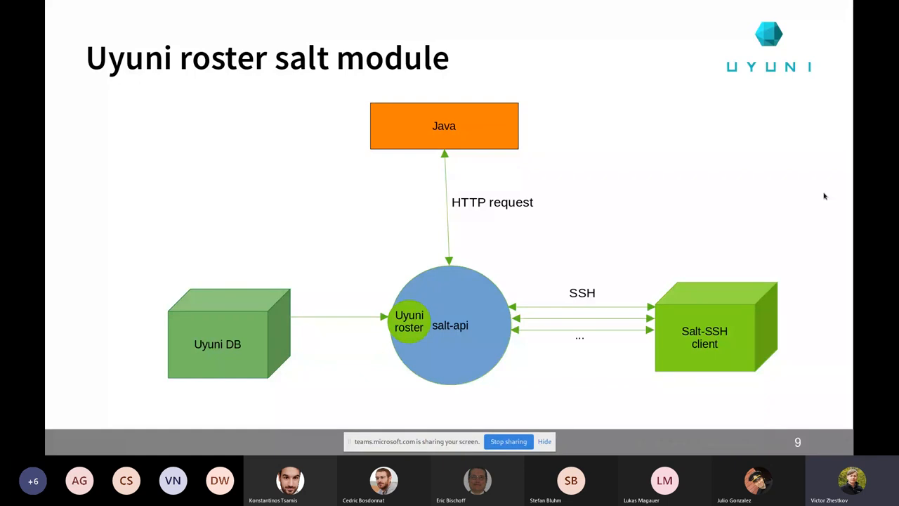
mouse_move(803, 200)
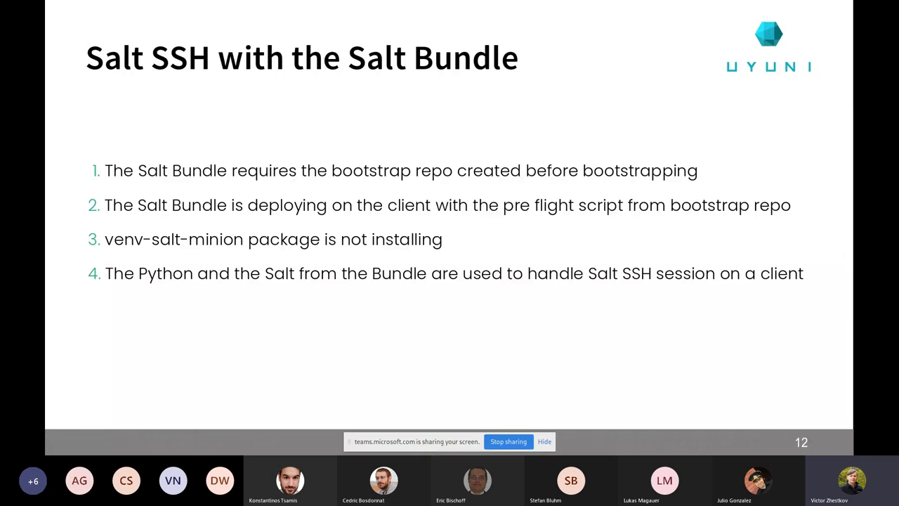
key(Right)
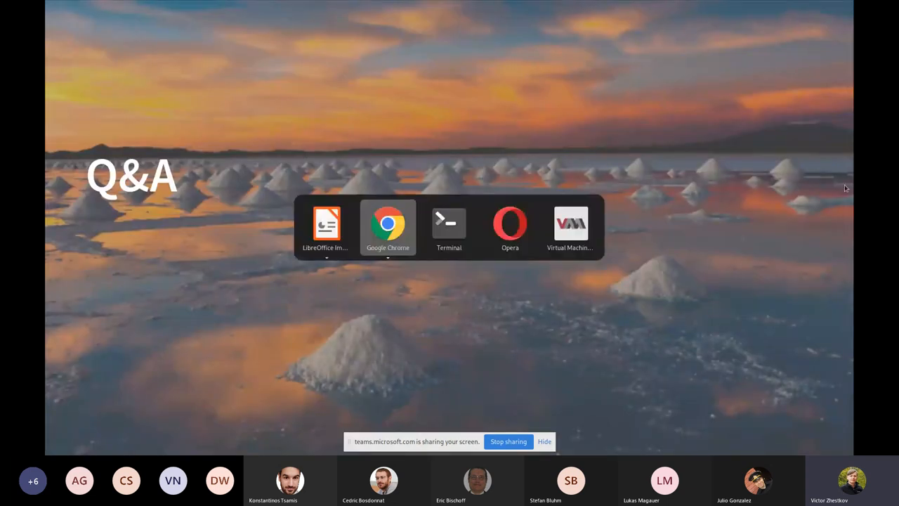
- Run mgr-salt-ssh \* test.ping on the Uyuni server and start the -r 'uptime' command, reviewing the True replies
click(449, 224)
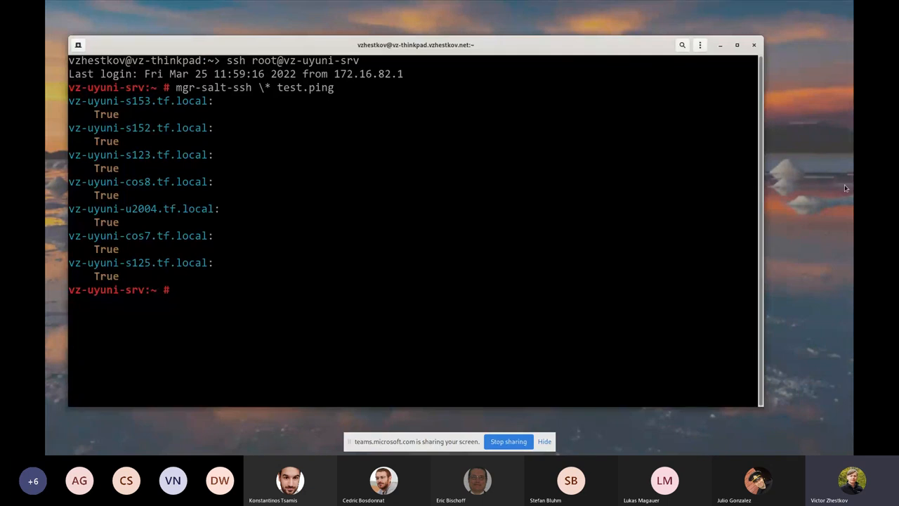
text(mgr-salt-ssh \* test.ping)
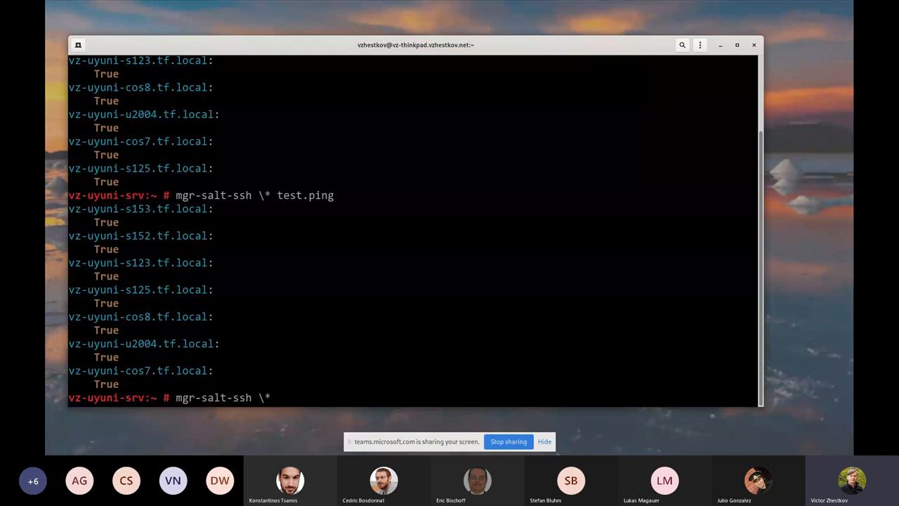
text(-r)
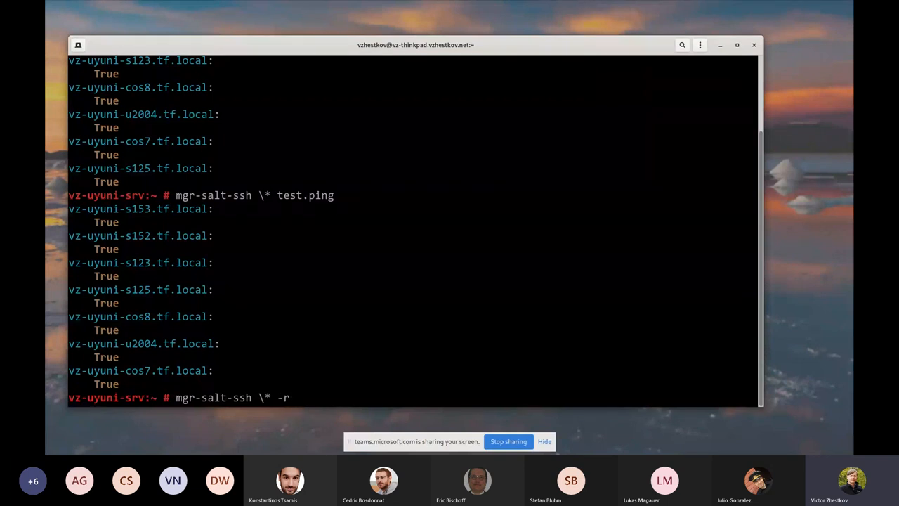
text('u)
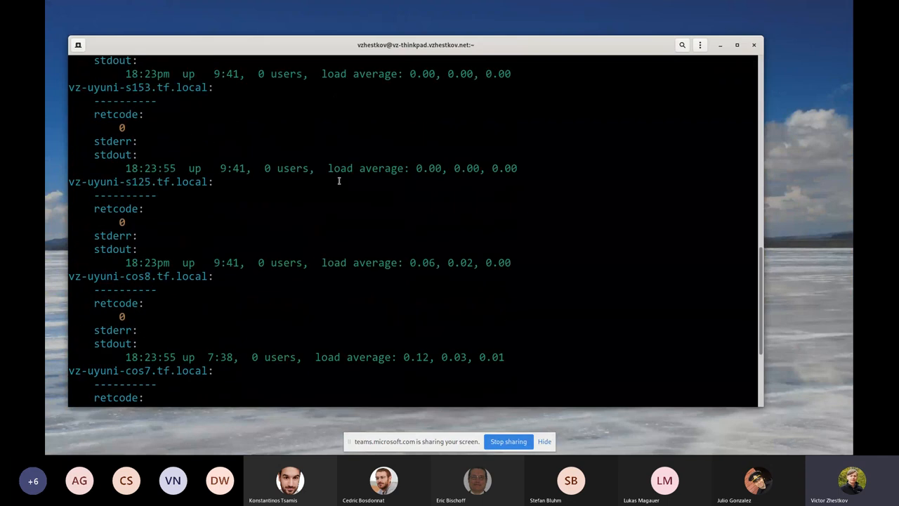
scroll(down, 3)
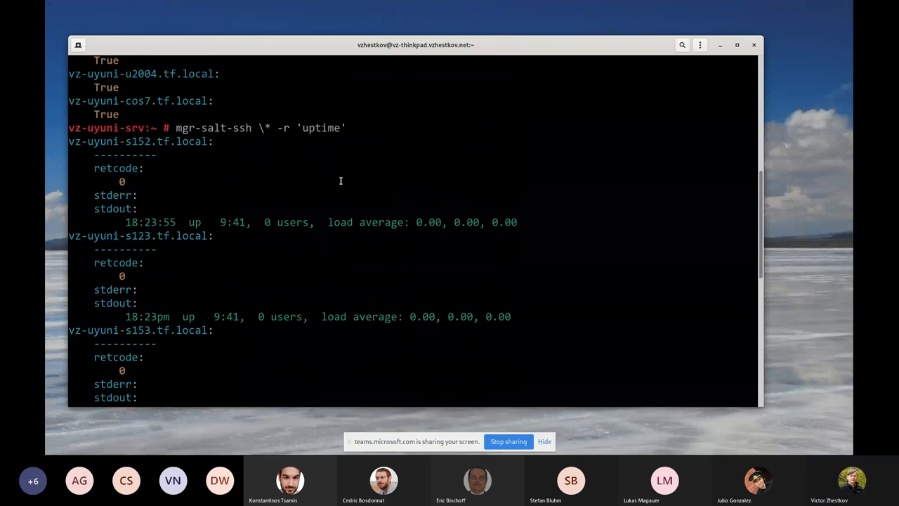
scroll(down, 3)
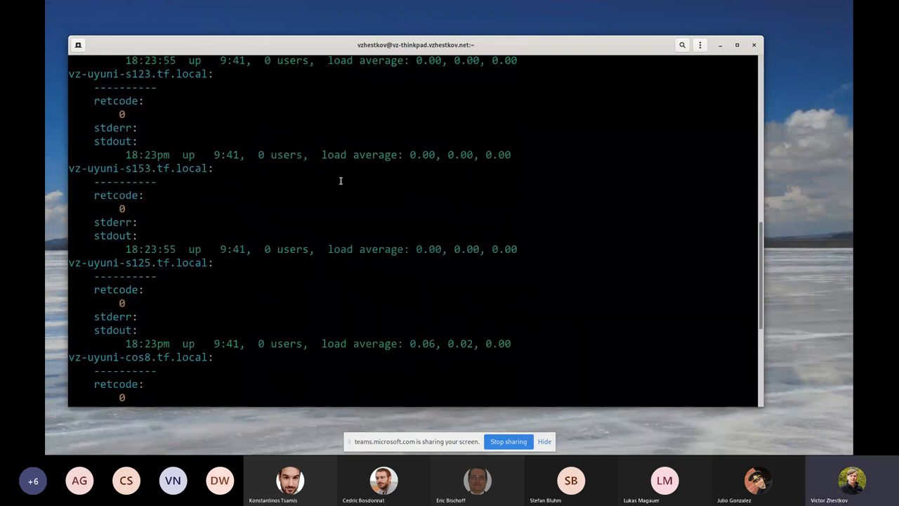
scroll(down, 3)
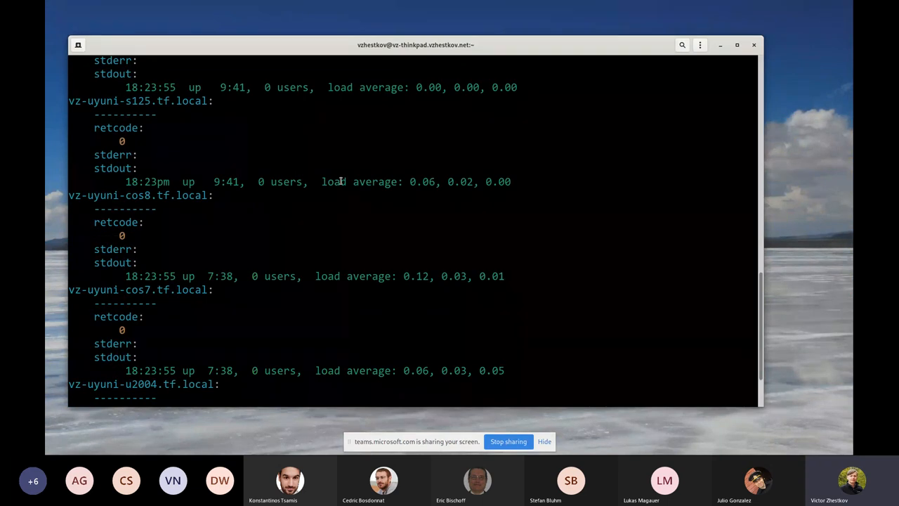
mouse_move(346, 177)
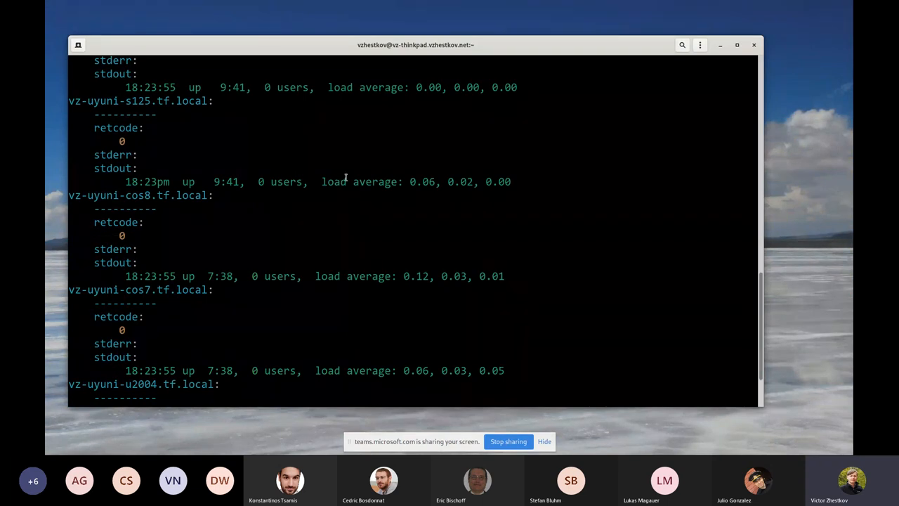
scroll(down, 3)
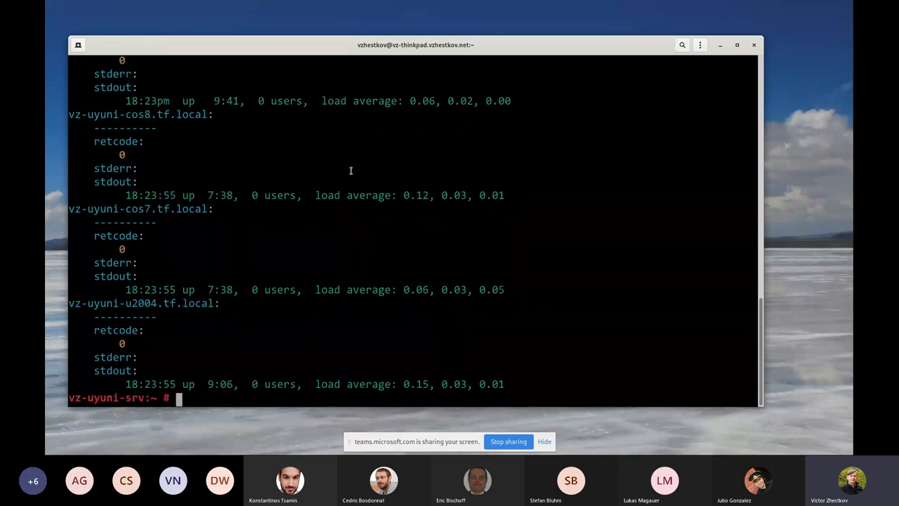
- Run mgr-salt-ssh \* -r 'ls -la /var/tmp/' and highlight the hidden salt and venv-salt-minion entries
text(mgr-salt-ssh \* -r 'uptime')
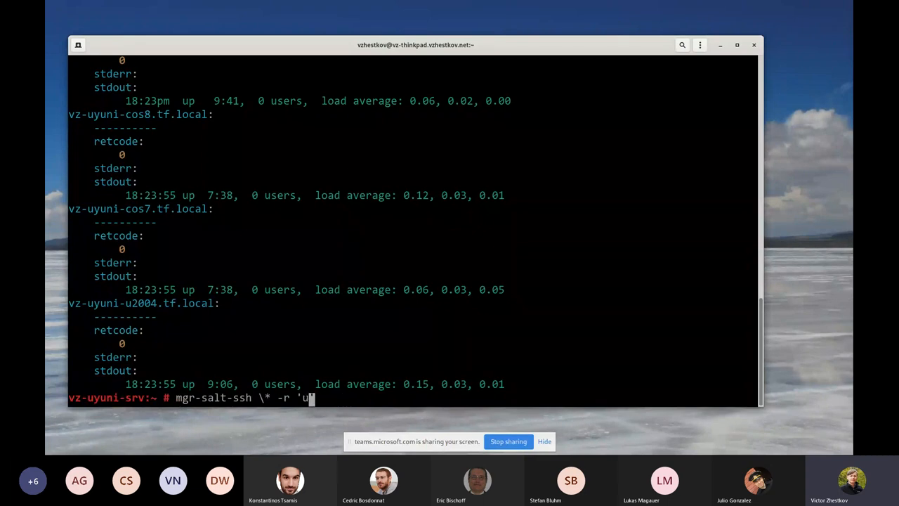
key(BackSpace)
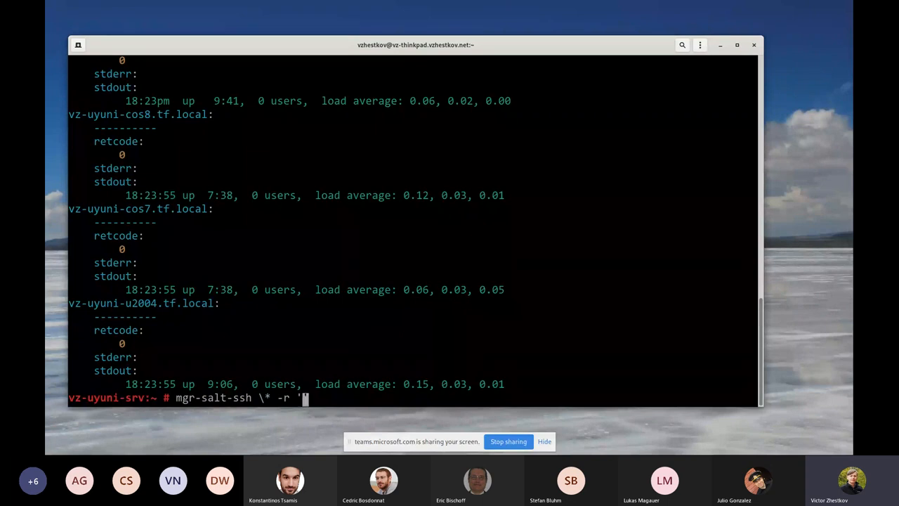
text(')
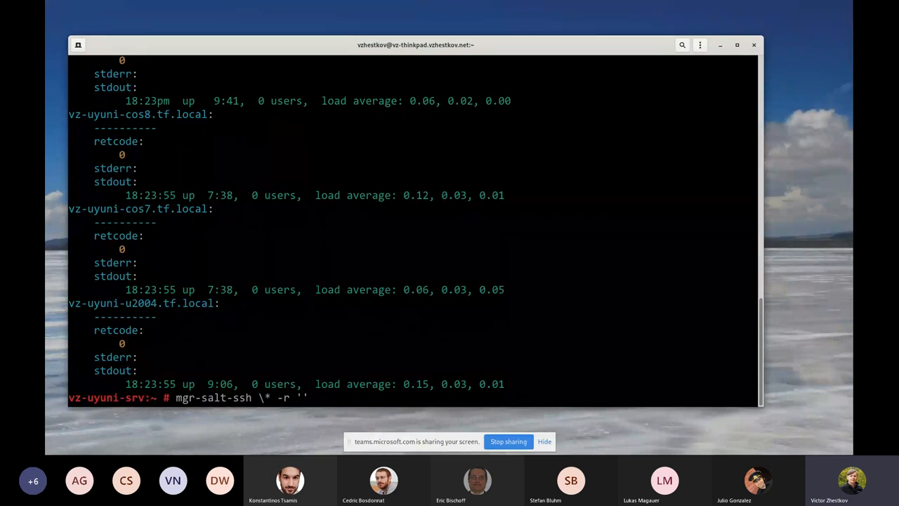
text(ls)
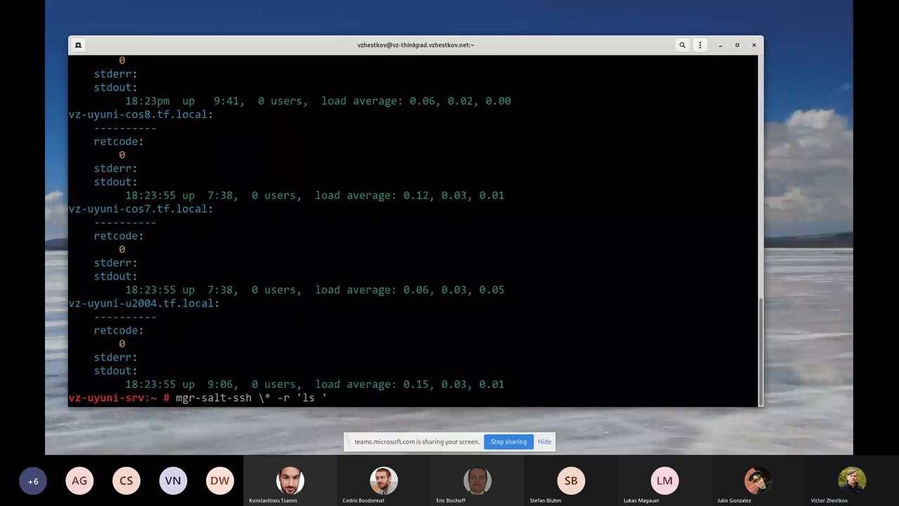
text(-la /var/tmp/)
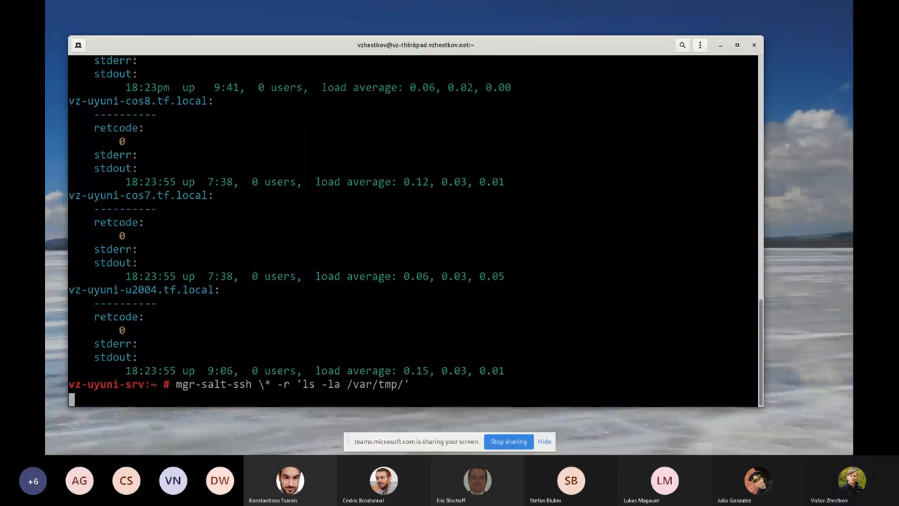
mouse_move(416, 135)
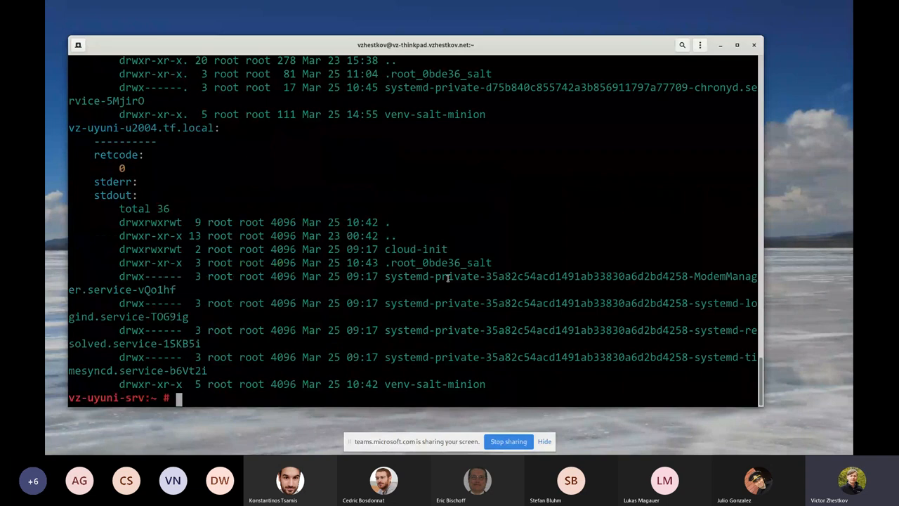
mouse_move(423, 276)
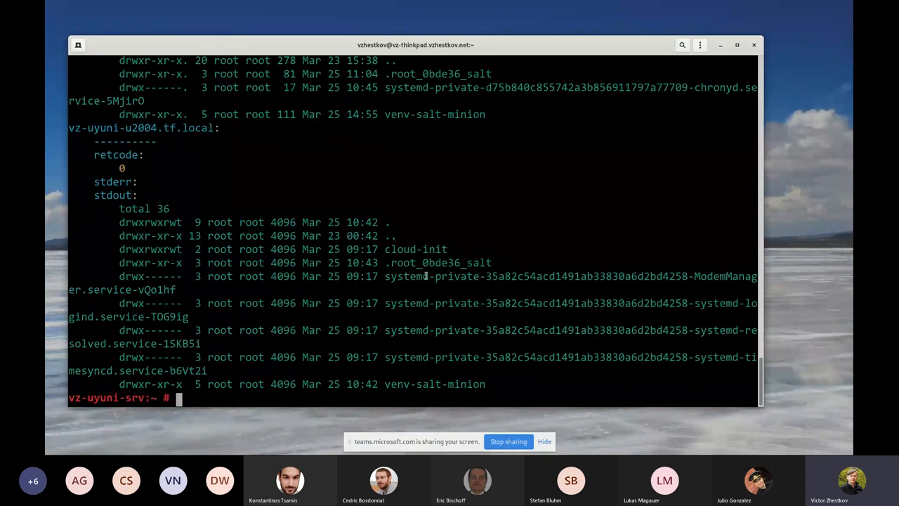
double_click(438, 263)
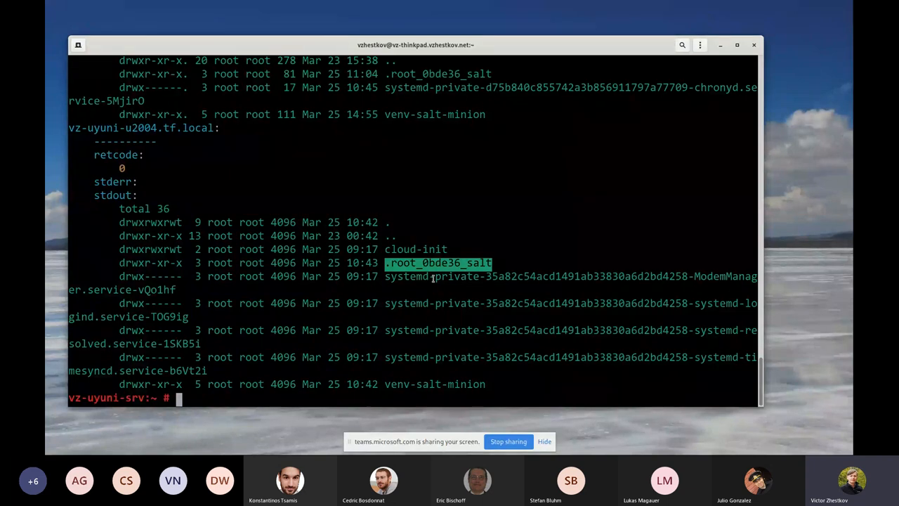
mouse_move(467, 341)
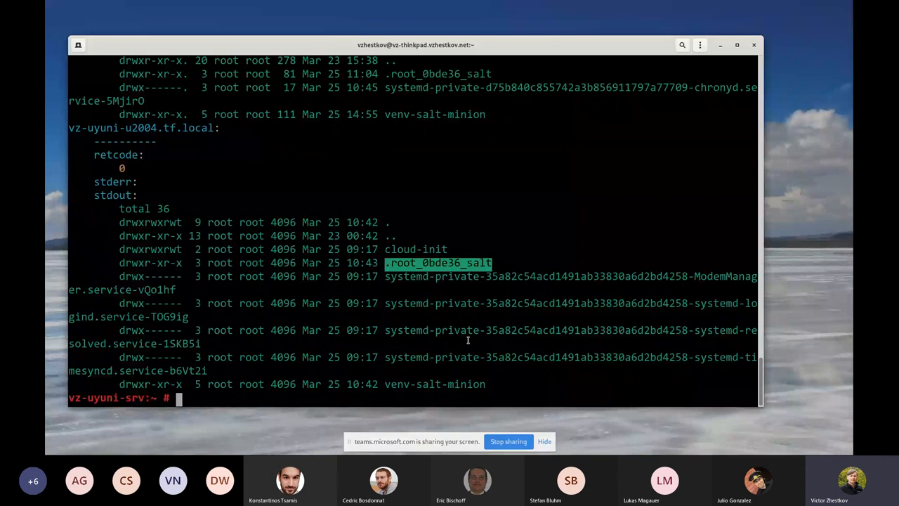
mouse_move(483, 357)
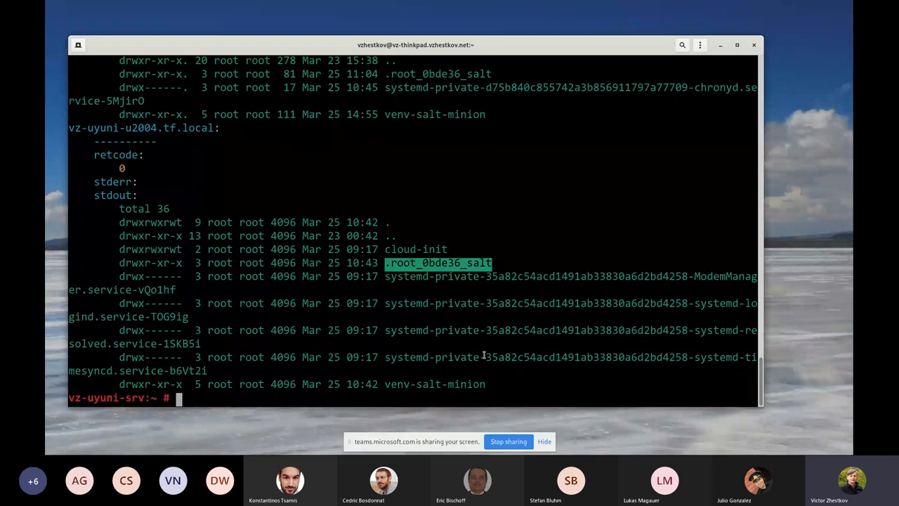
double_click(435, 384)
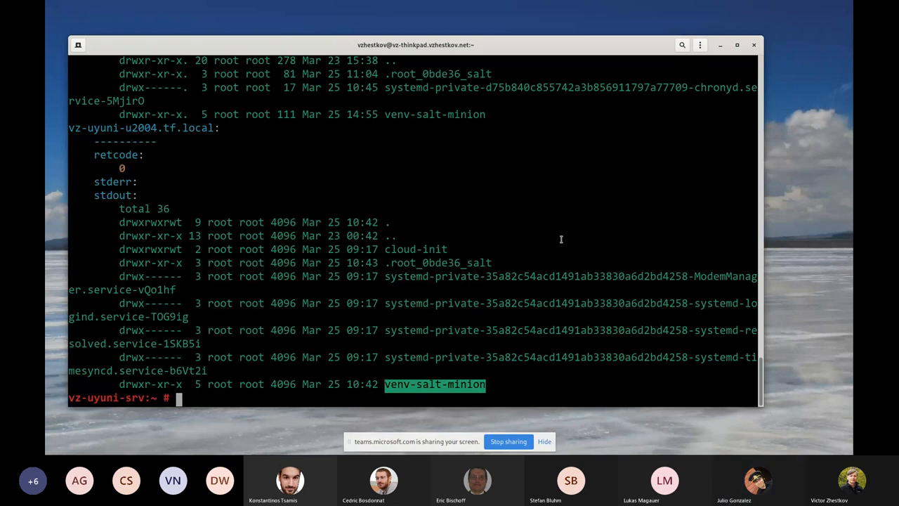
mouse_move(555, 248)
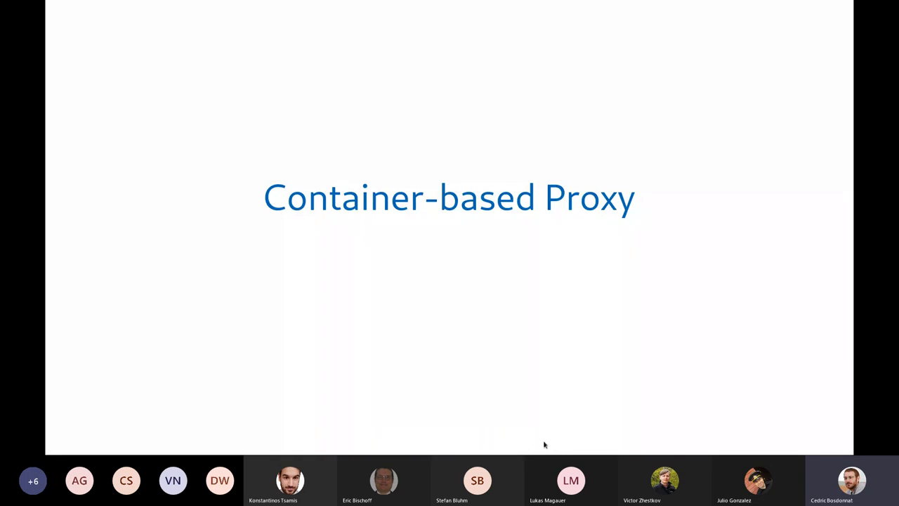
mouse_move(236, 368)
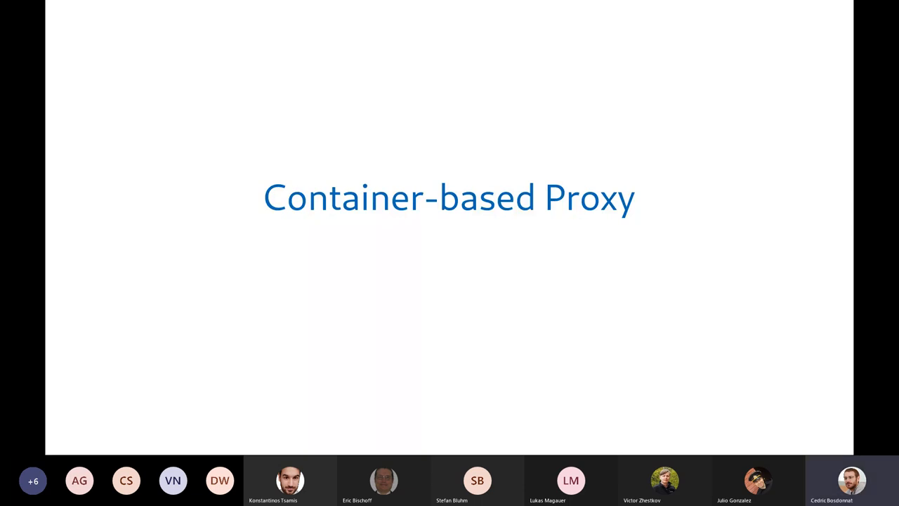
mouse_move(570, 159)
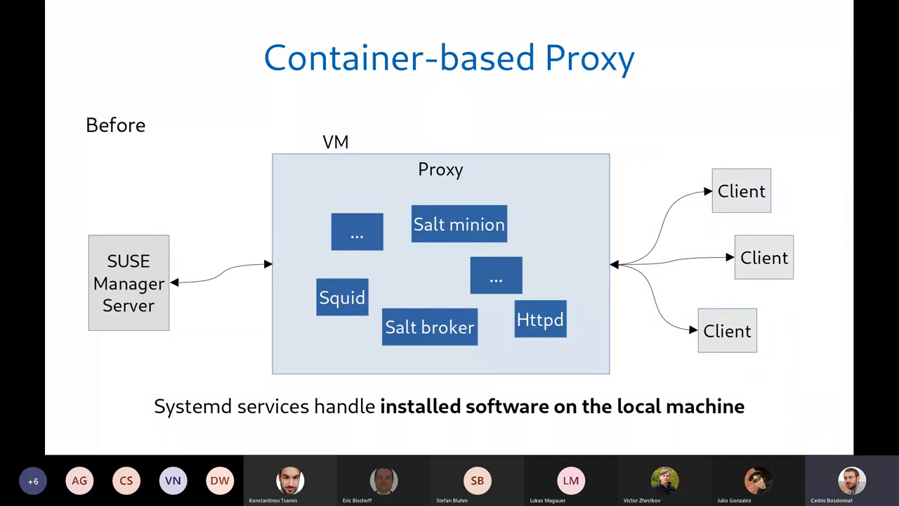
- Advance to the 'How does it work?' slide on the server-generated Config.zip read by the proxy
key(Right)
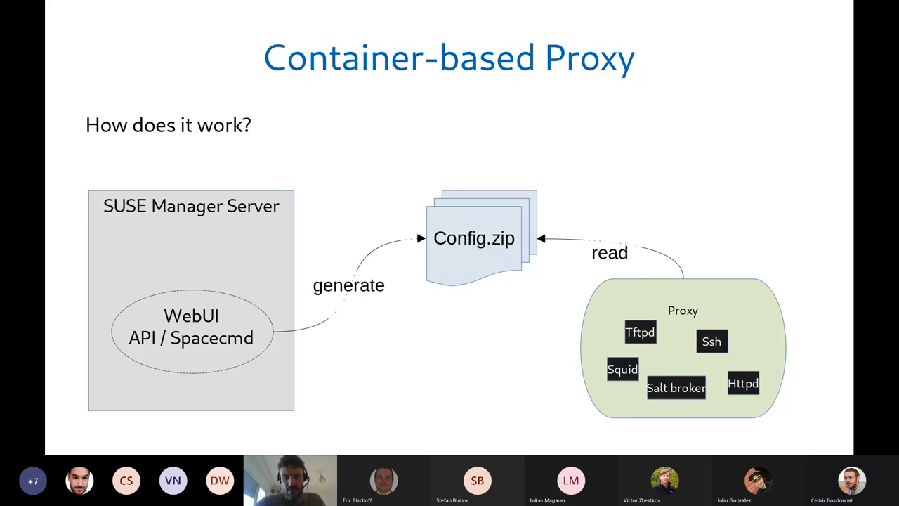
- Switch from the slides to the Uyuni web page and sign in to the empty System Overview
key(Right)
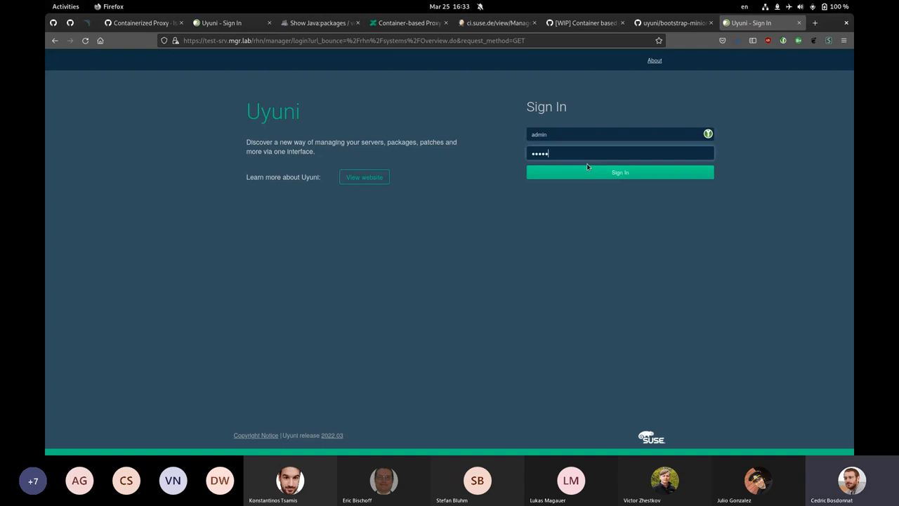
click(619, 171)
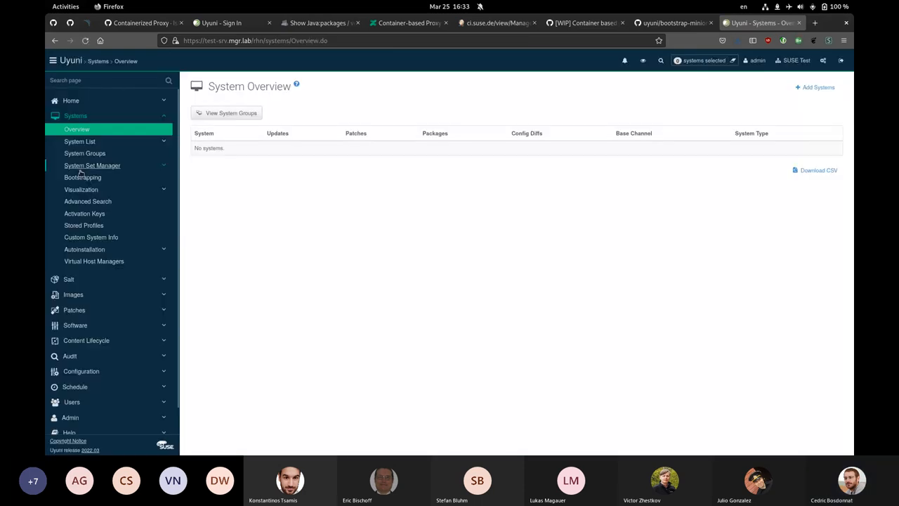
mouse_move(678, 255)
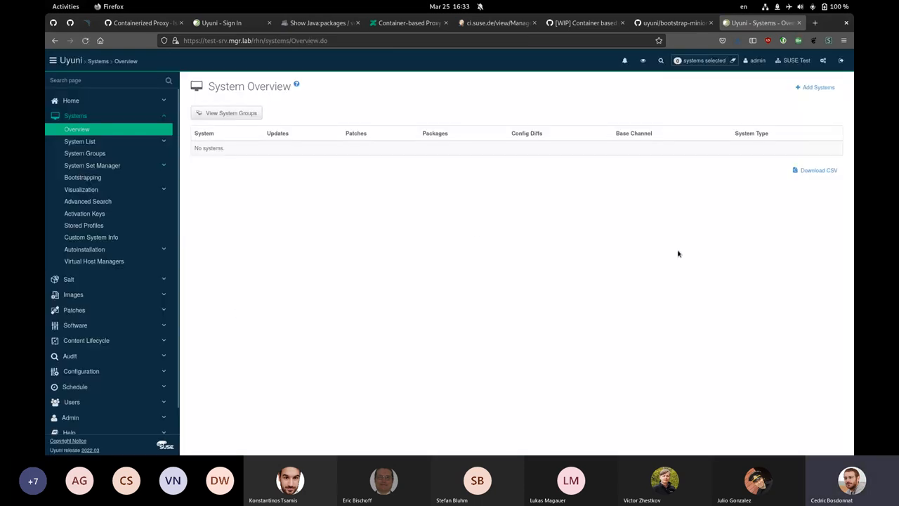
mouse_move(474, 231)
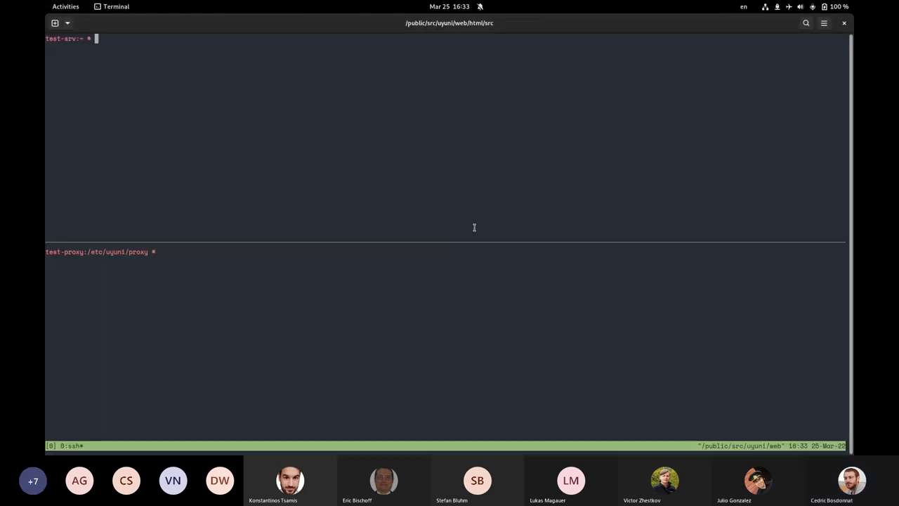
mouse_move(291, 135)
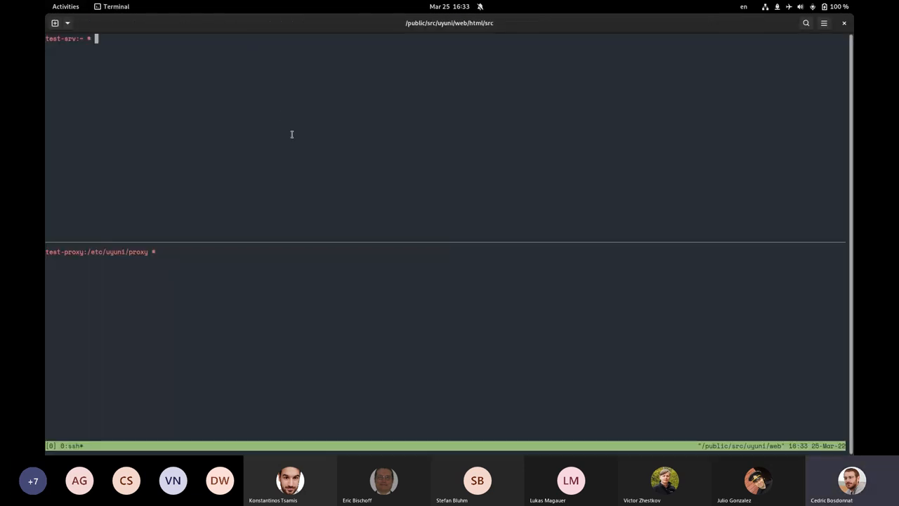
- Recall the proxy_container_config_generate_cert help and read through its parameters and certificate options
key(ctrl+r)
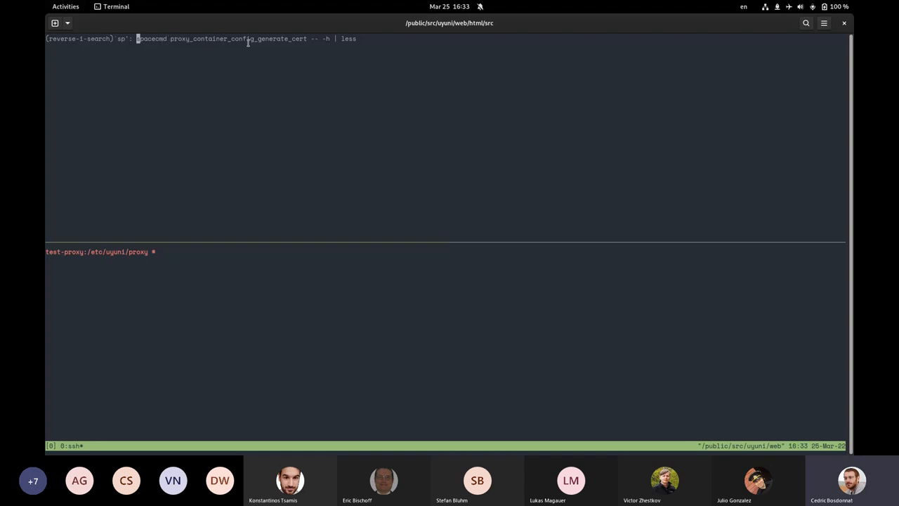
mouse_move(380, 73)
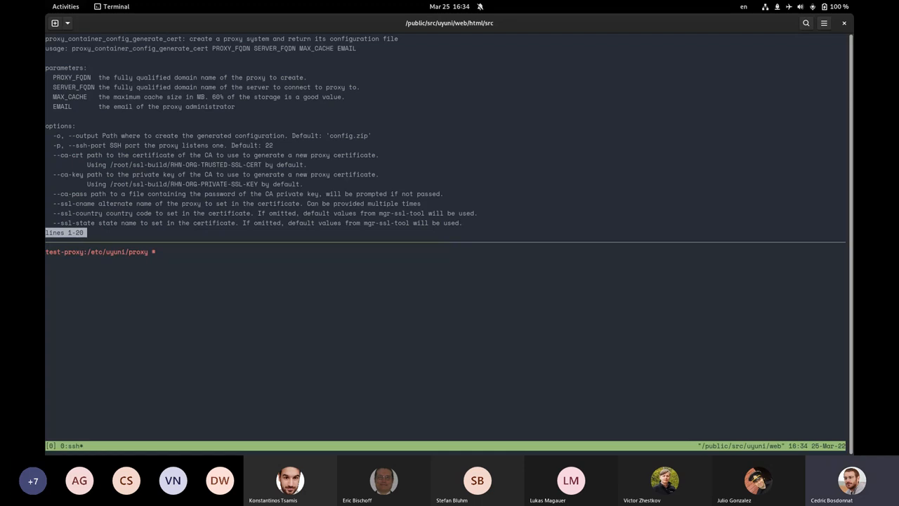
scroll(down, 3)
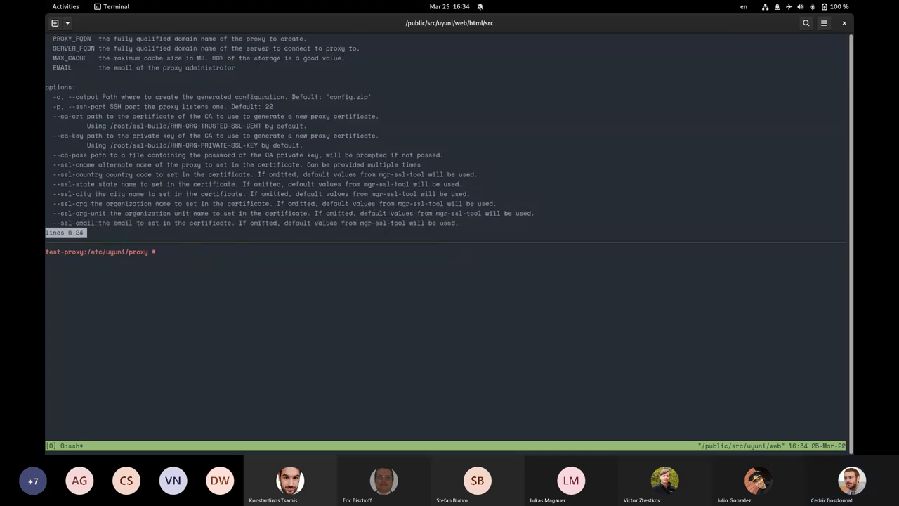
scroll(down, 3)
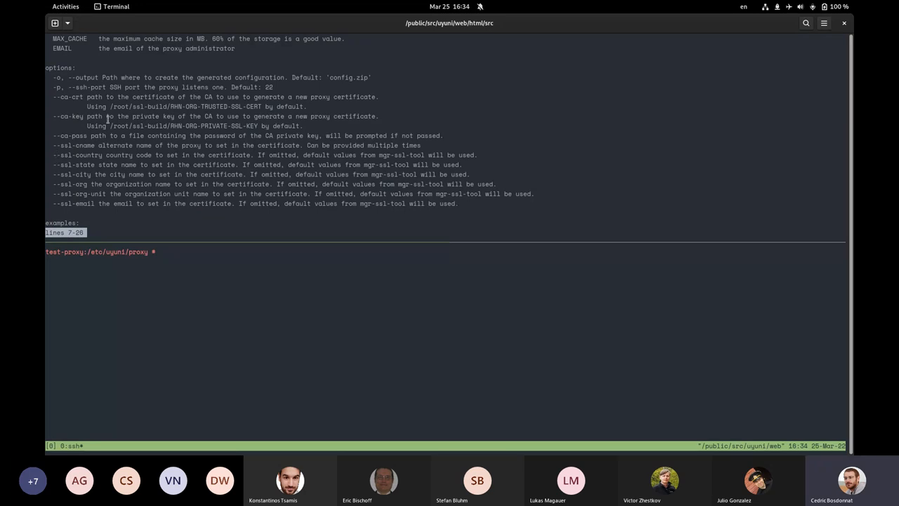
mouse_move(152, 174)
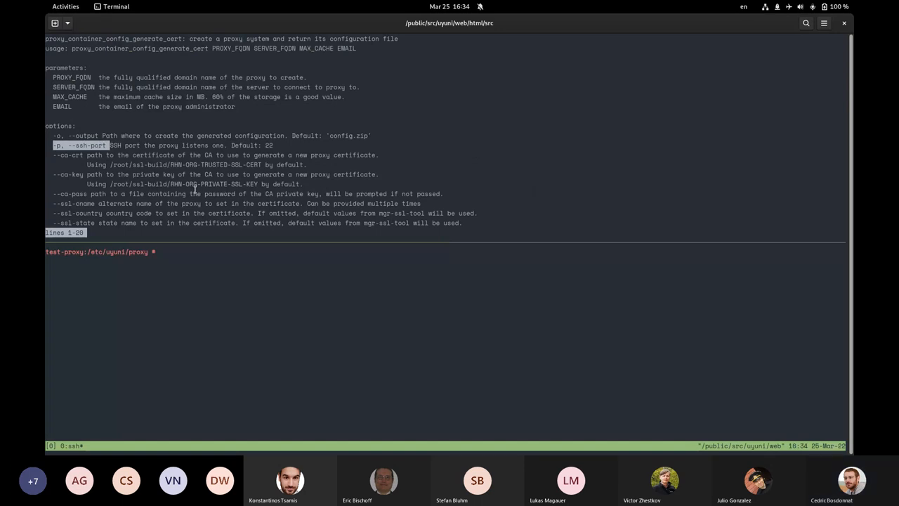
mouse_move(208, 51)
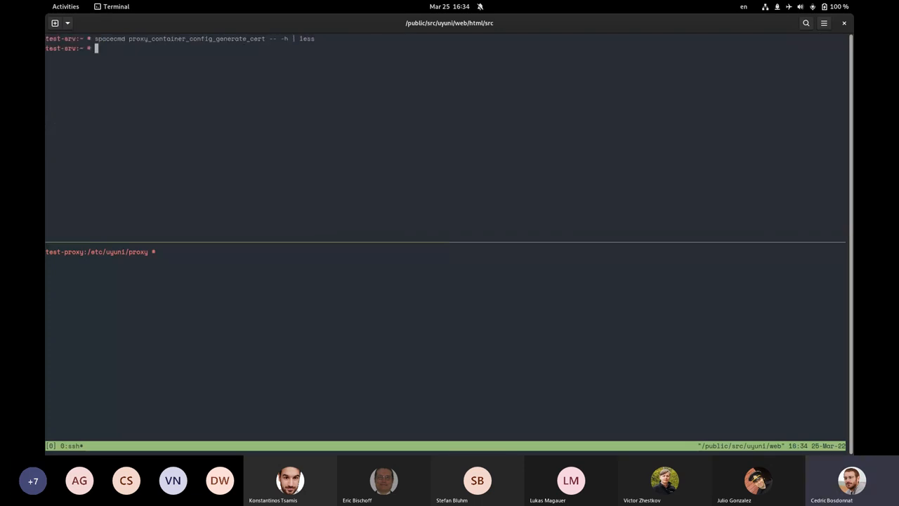
- Show help for 'spacecmd proxy_container_config -- -h' in less, listing root CA, cert and key parameters
text(spacecmd proxy_container_config -- -h | less)
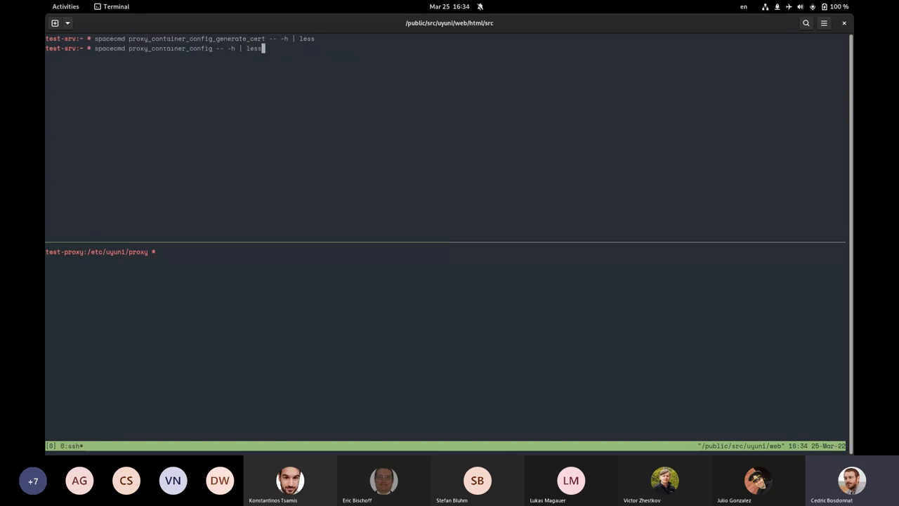
key(Return)
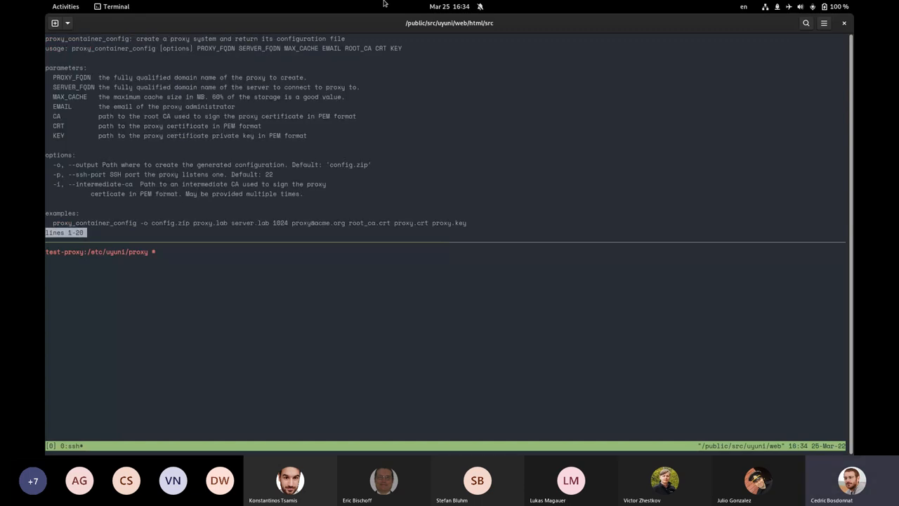
mouse_move(127, 222)
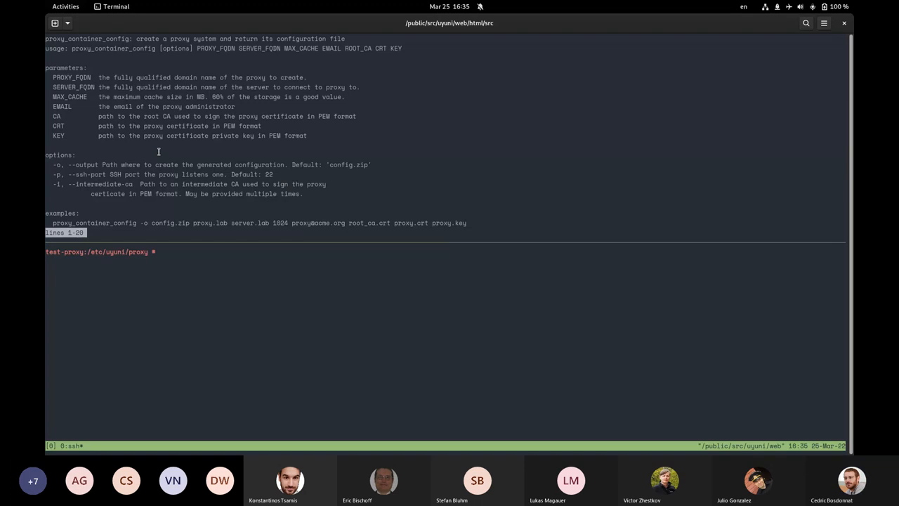
mouse_move(153, 165)
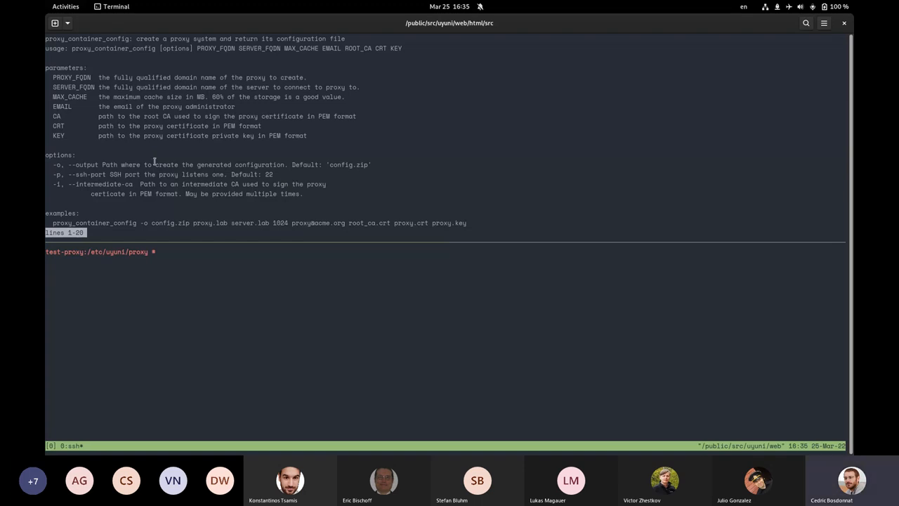
mouse_move(155, 156)
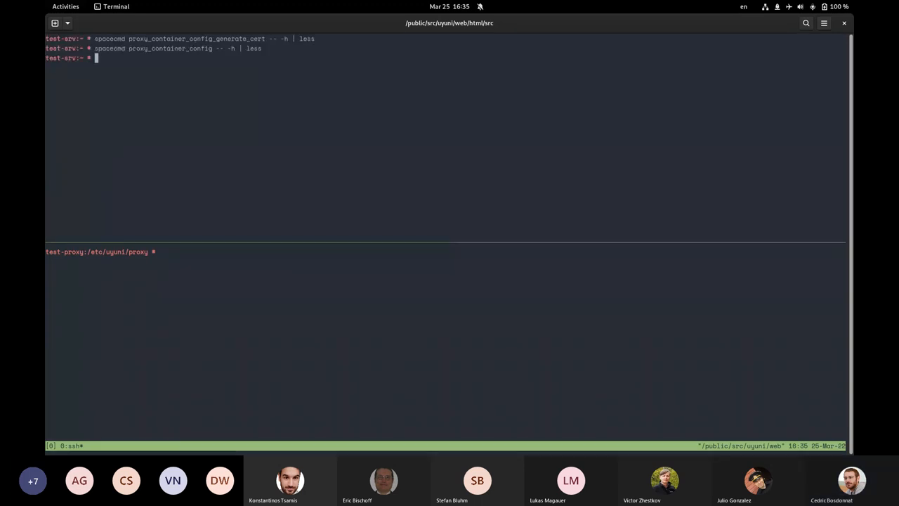
- Run spacecmd proxy_container_config_generate_cert with -p 8022 for test-proxy.mgr.lab to produce config.zip
key(ctrl+r)
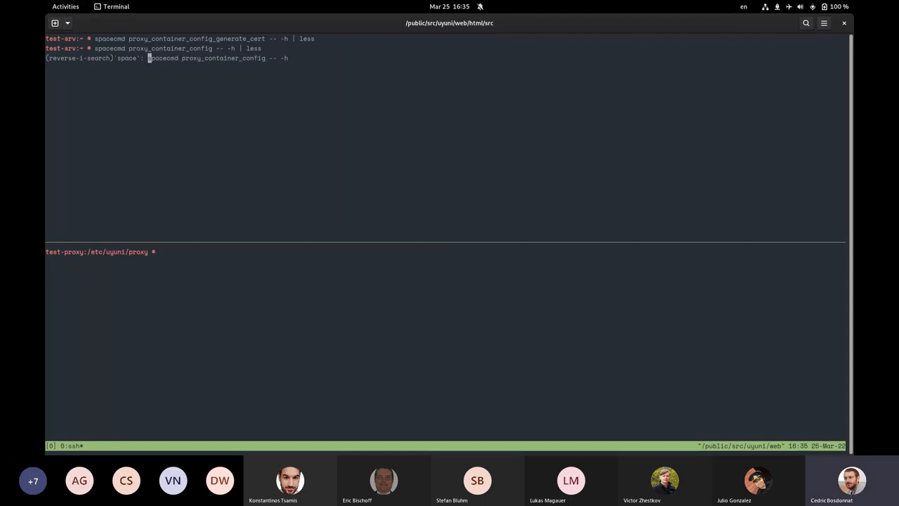
key(Ctrl+r)
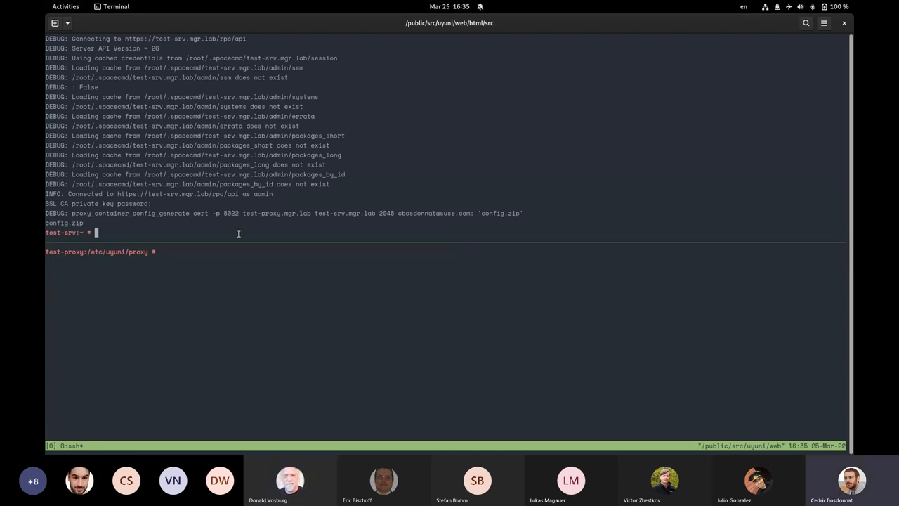
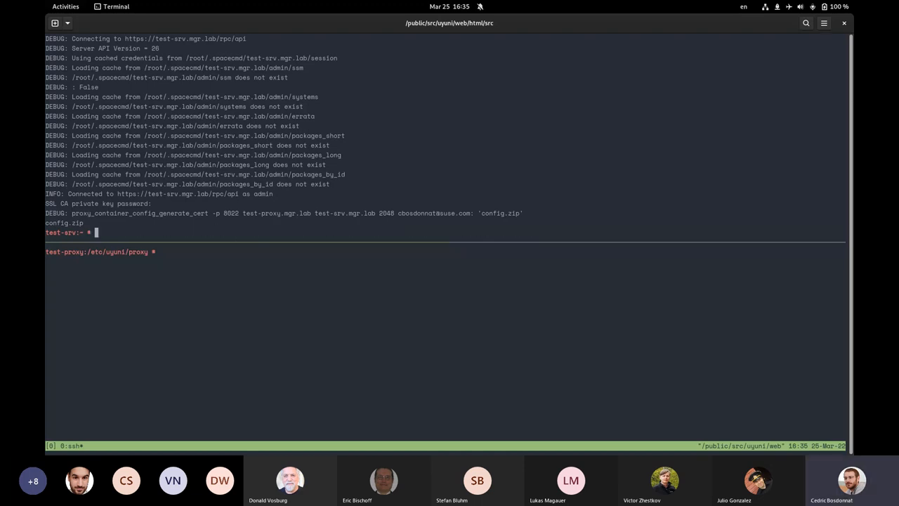
- List ssl-build/ and highlight the private CA key and RHN-ORG-TRUSTED-SSL-CERT files
text(ls sll)
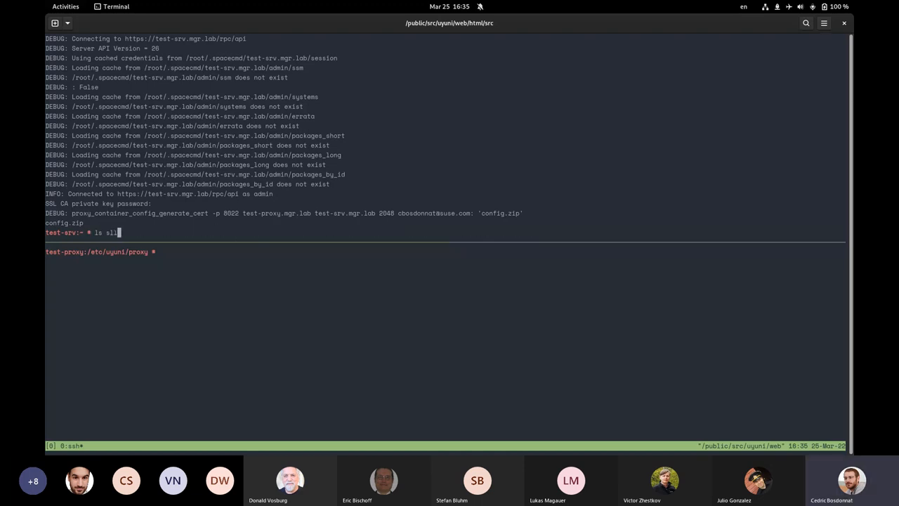
text(-build/)
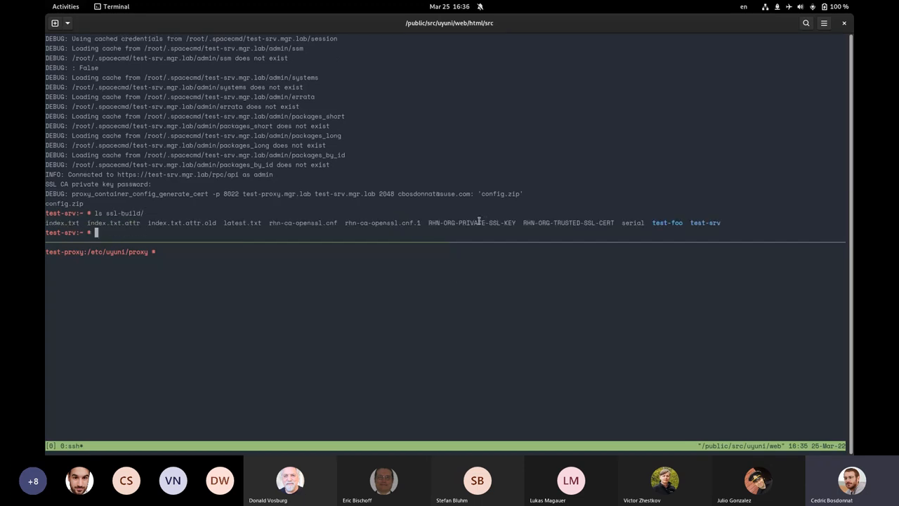
double_click(469, 222)
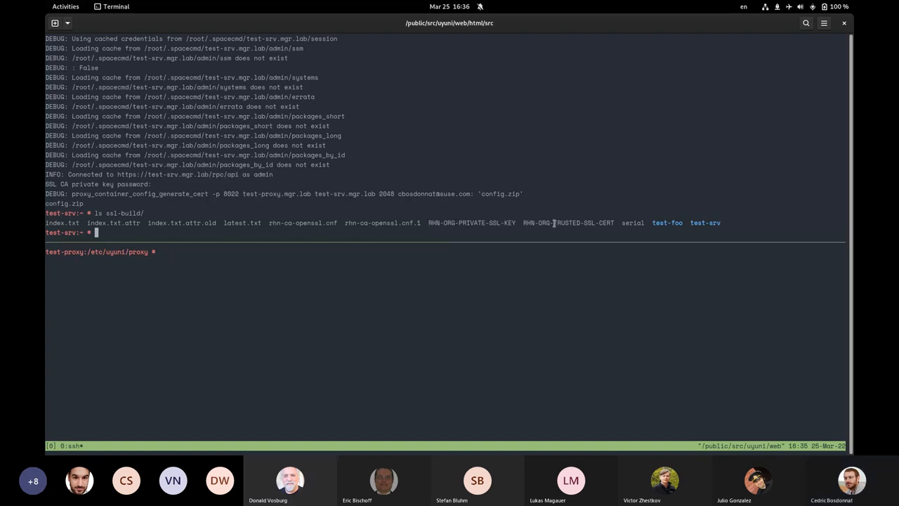
double_click(568, 222)
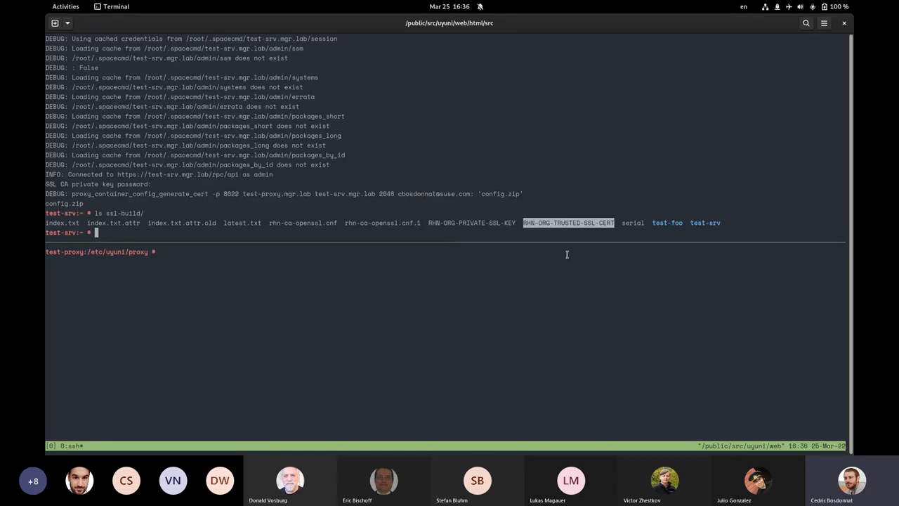
mouse_move(469, 239)
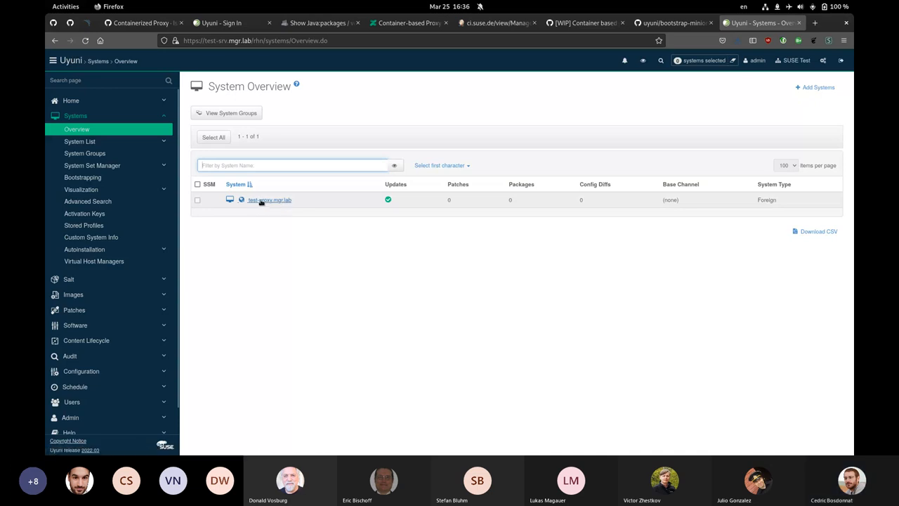
- Open the test-proxy.mgr.lab system's details from System Overview and note its SSH port
double_click(765, 199)
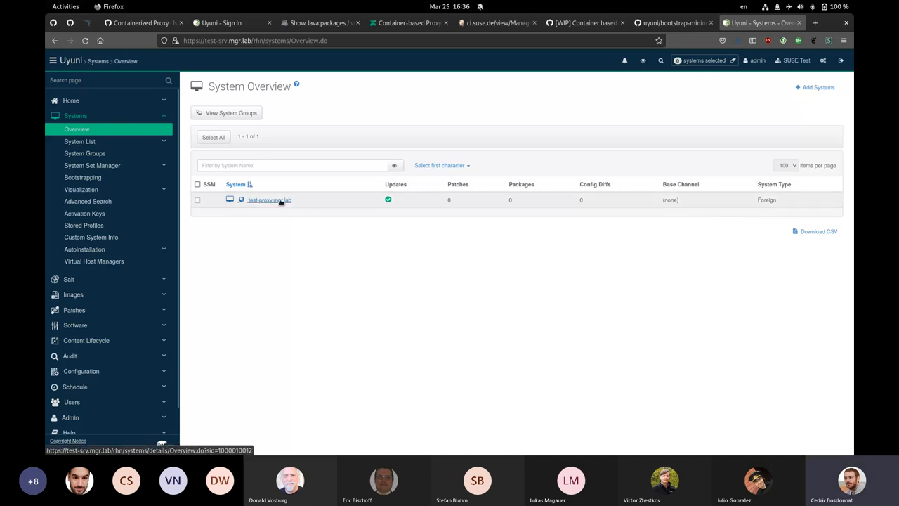
click(268, 199)
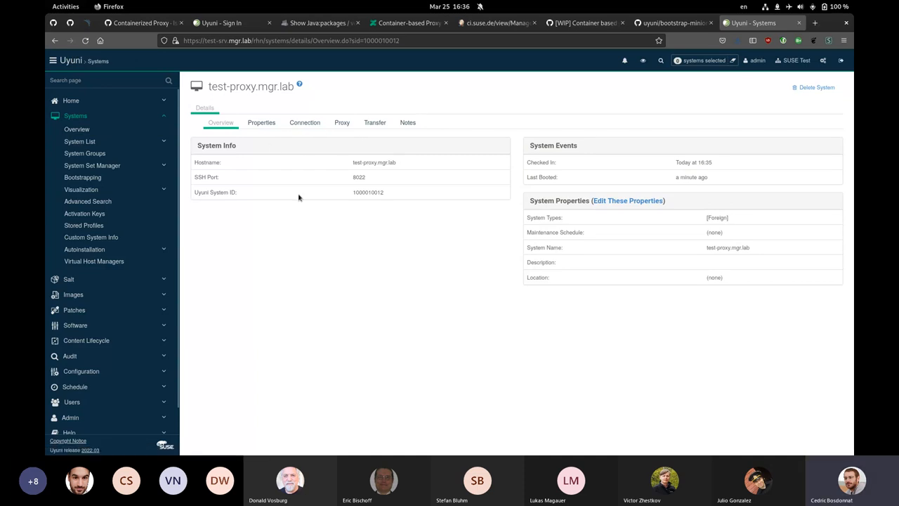
double_click(358, 177)
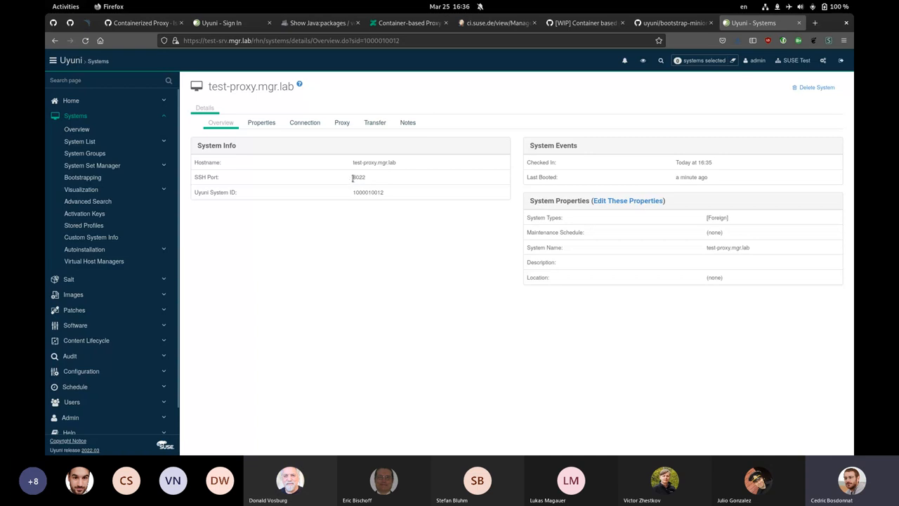
double_click(358, 177)
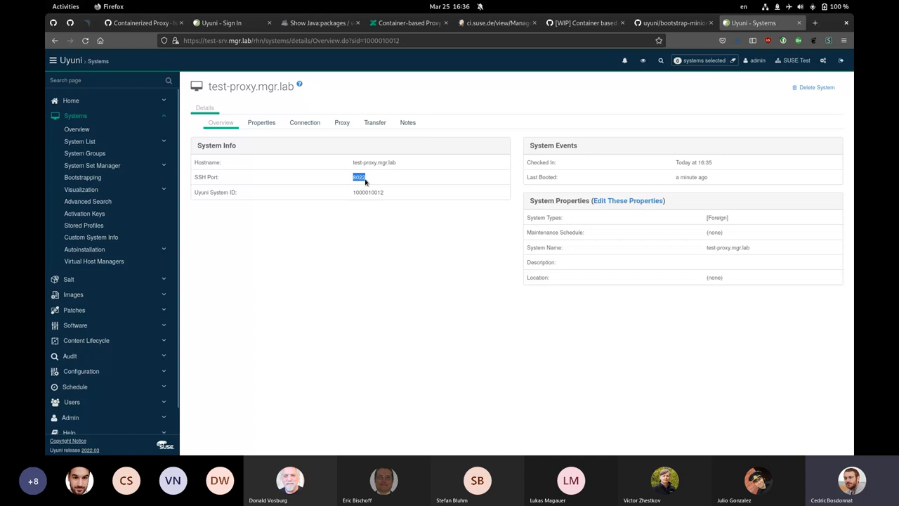
mouse_move(352, 251)
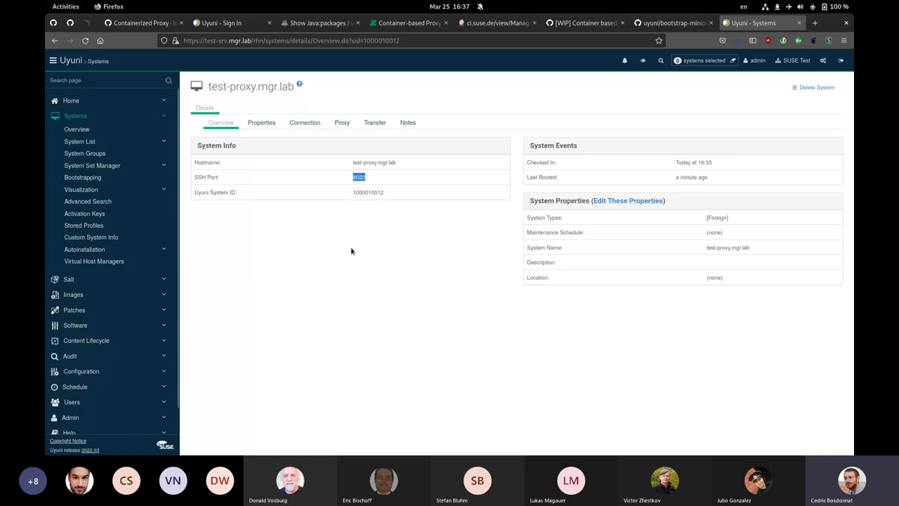
mouse_move(339, 196)
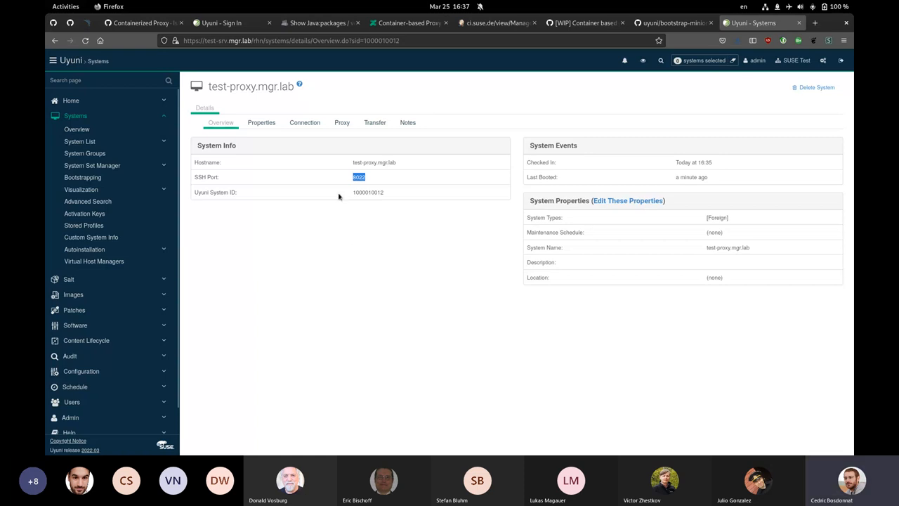
mouse_move(343, 181)
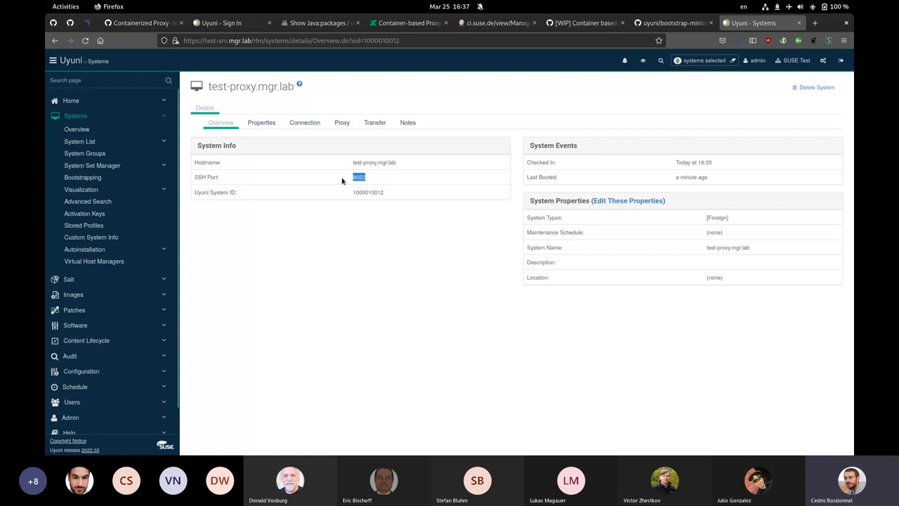
mouse_move(327, 200)
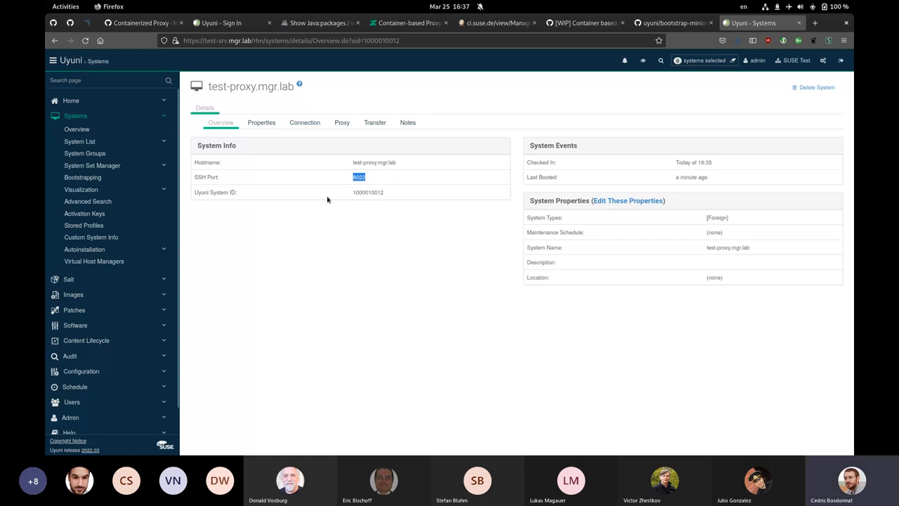
mouse_move(345, 211)
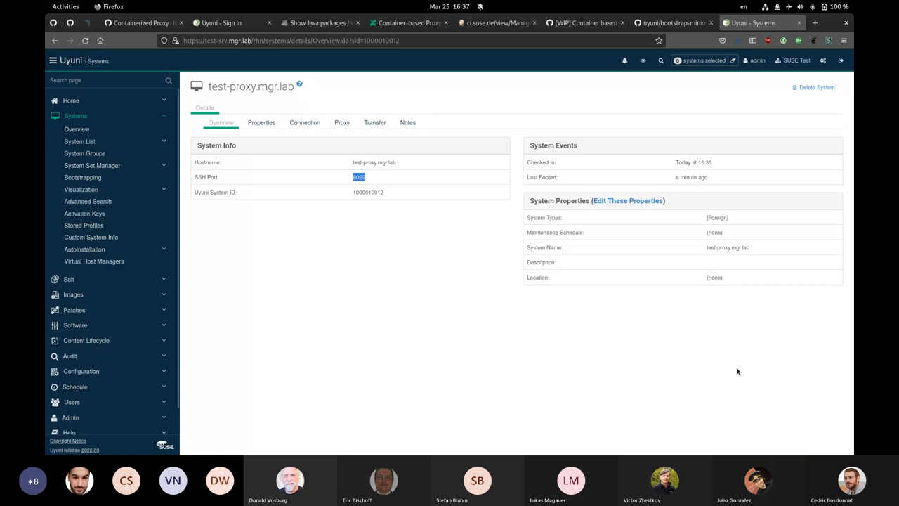
mouse_move(281, 126)
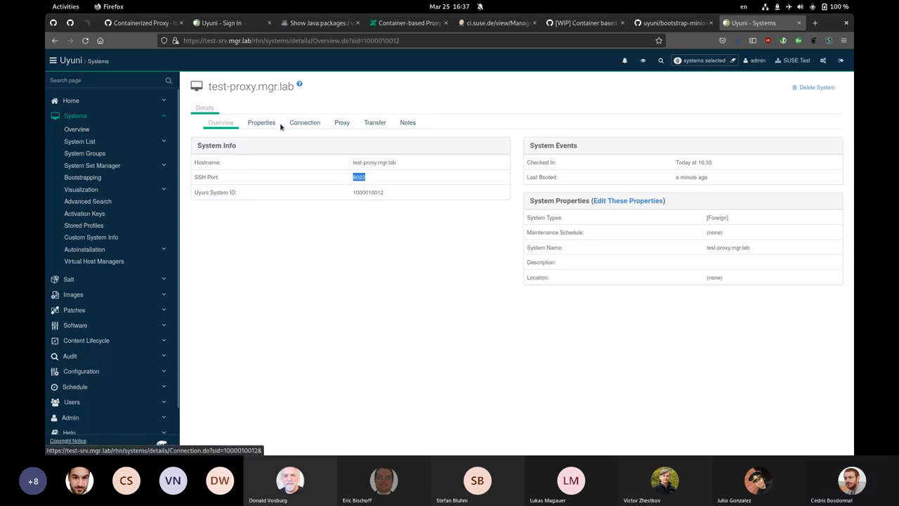
- View the proxy's Connection path and its Proxy Clients list, which shows no systems yet
click(305, 122)
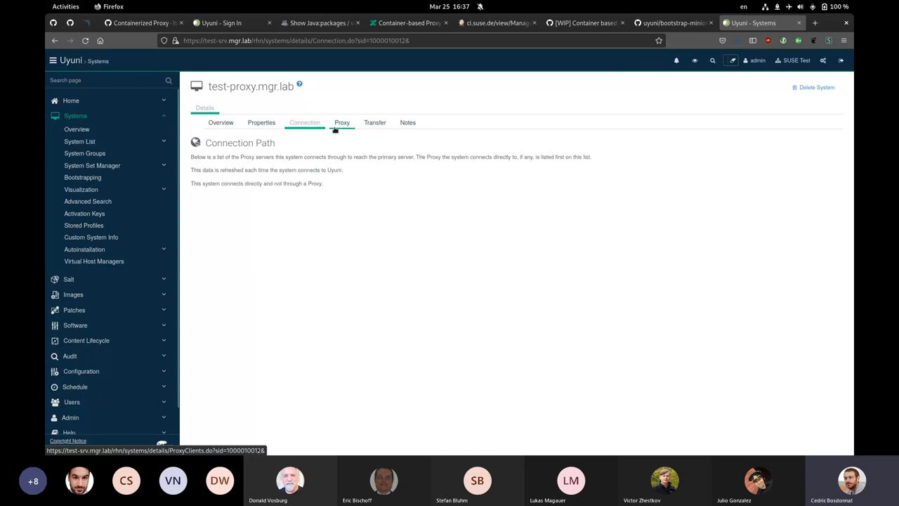
click(343, 122)
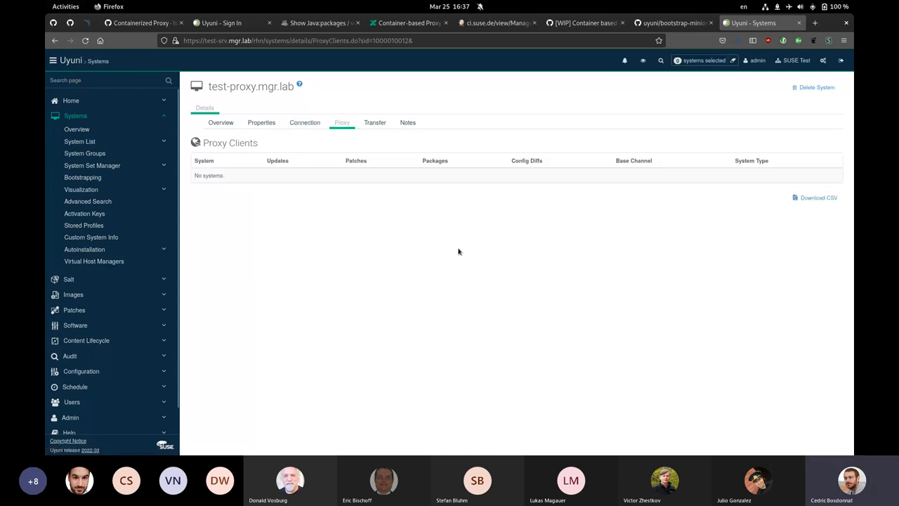
mouse_move(441, 305)
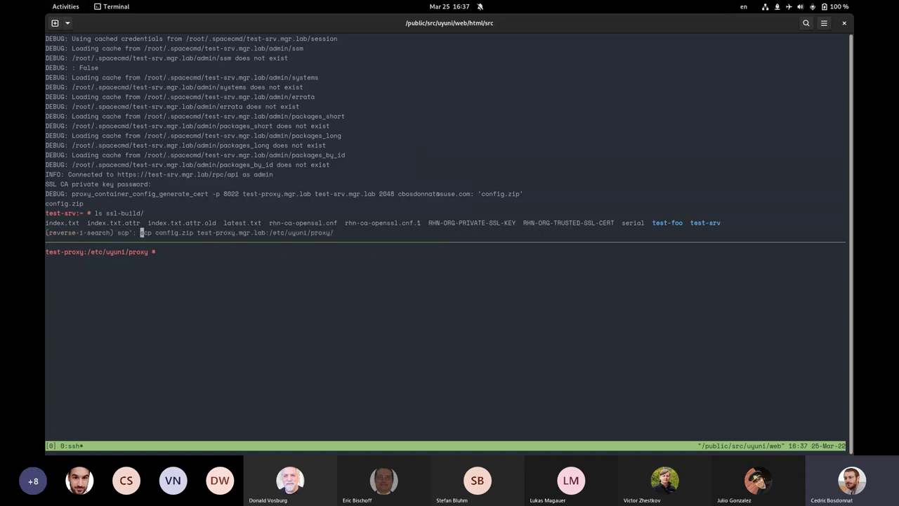
mouse_move(140, 212)
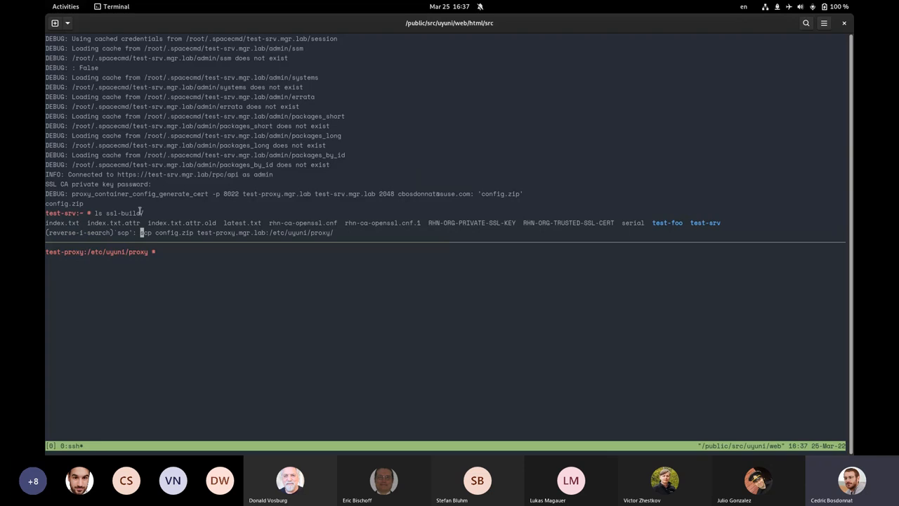
mouse_move(270, 233)
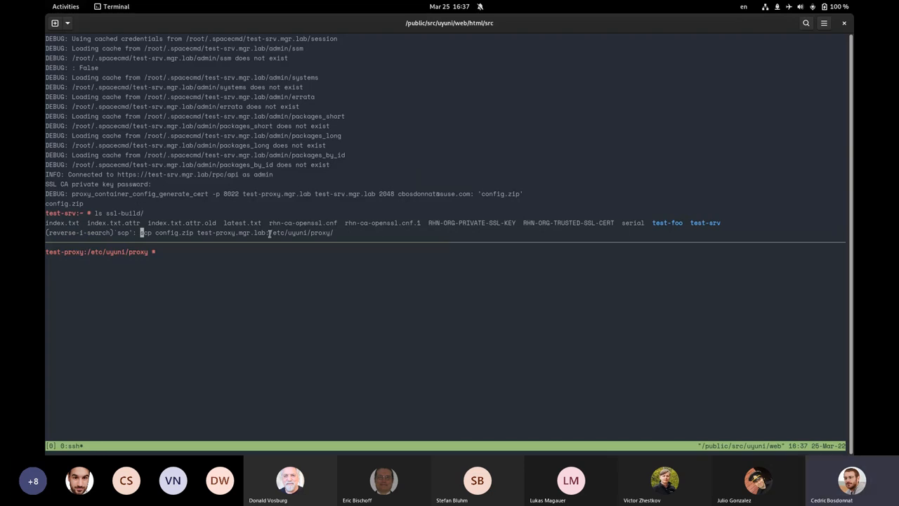
mouse_move(340, 250)
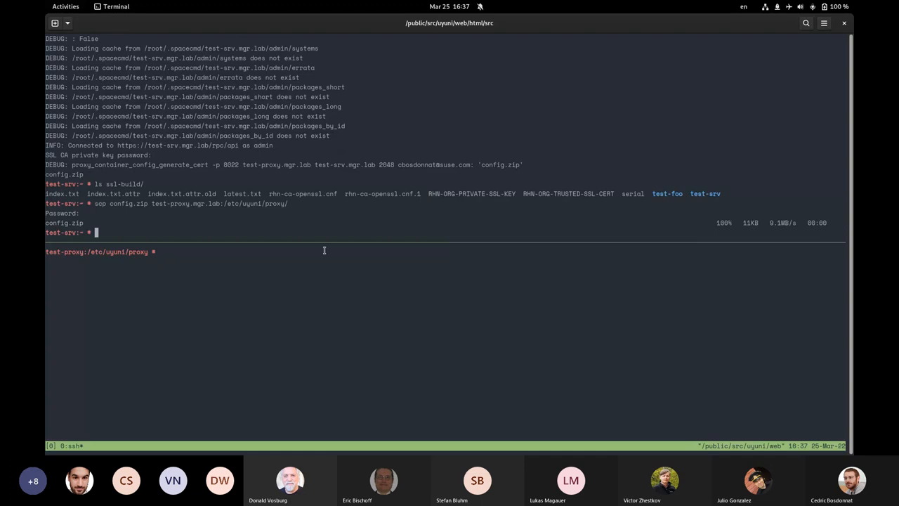
- Unzip config.zip in /etc/uyuni/proxy, chmod 600 its files and list the extracted certificates and configs
text(ls)
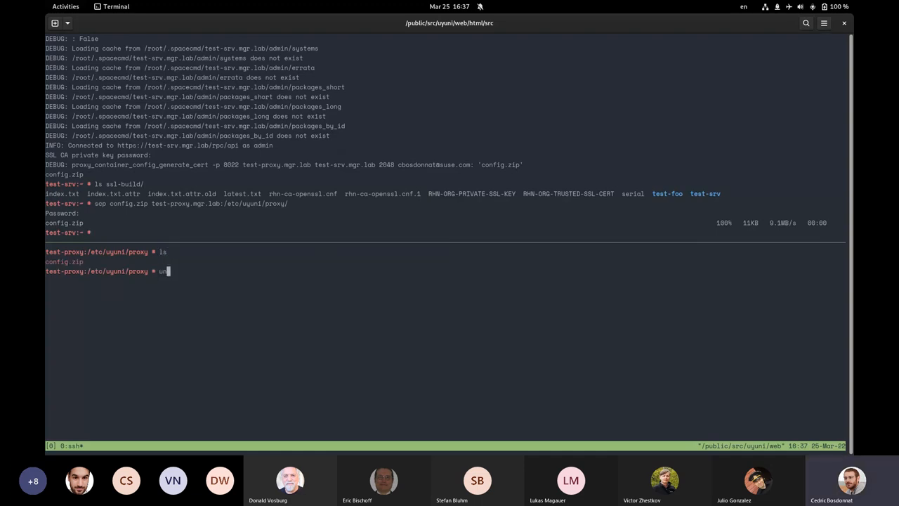
text(zip config.zip)
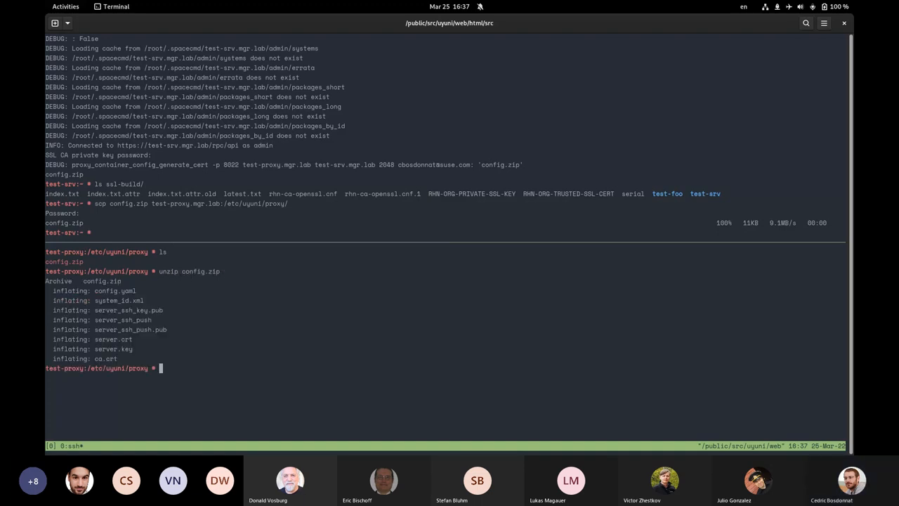
text(chmod 600 *)
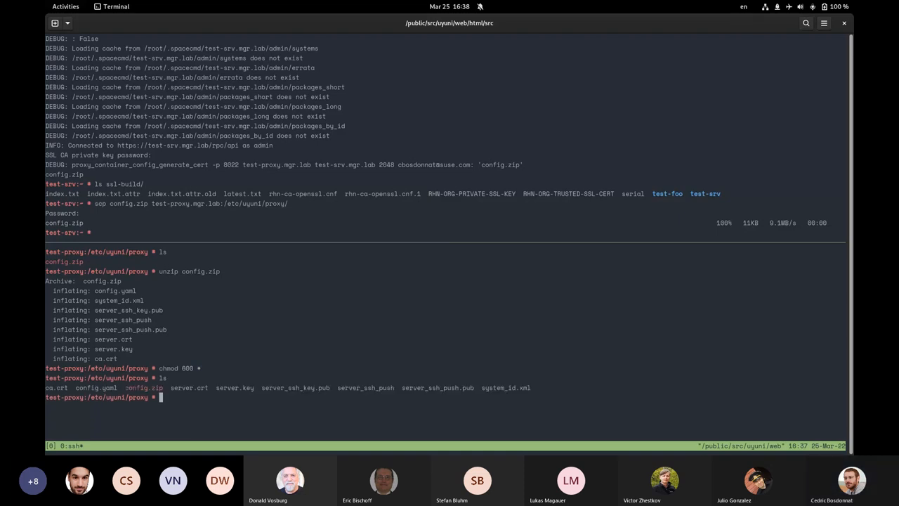
text(ll -l)
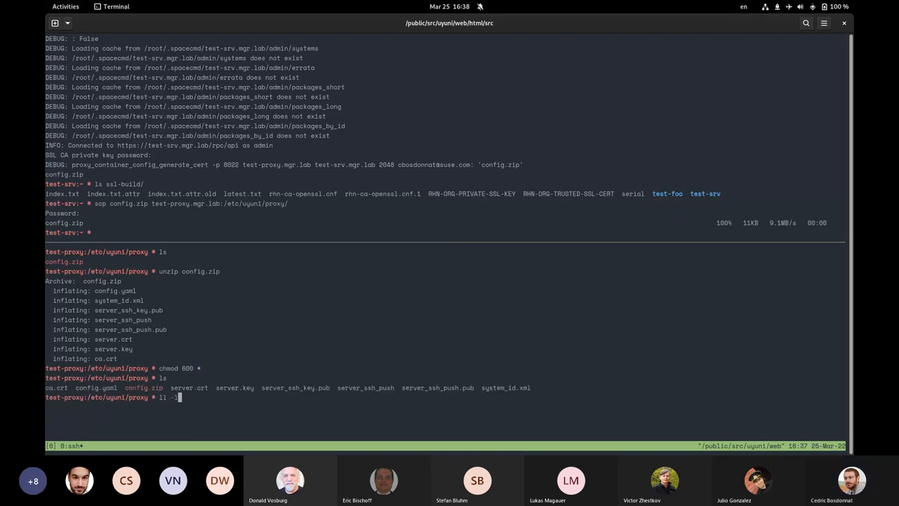
- Show the detailed listing of the extracted files and inspect config.yaml in vim
key(Return)
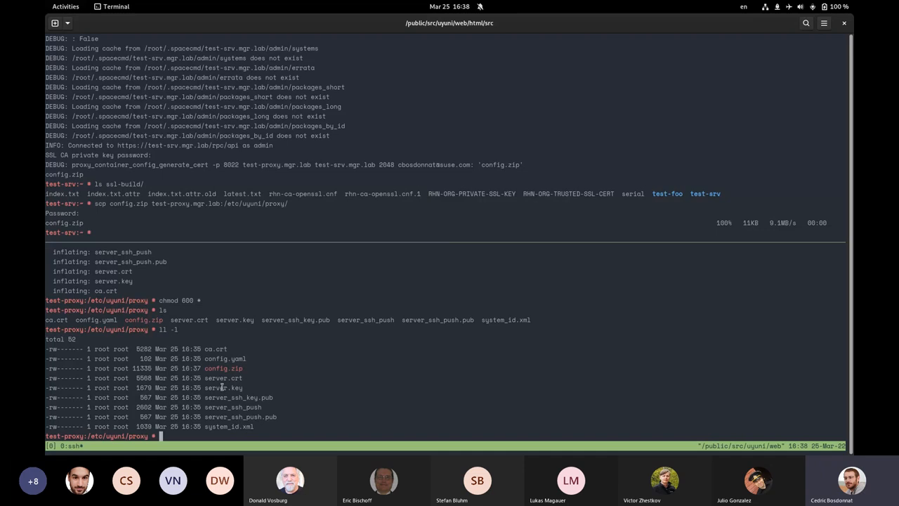
double_click(228, 388)
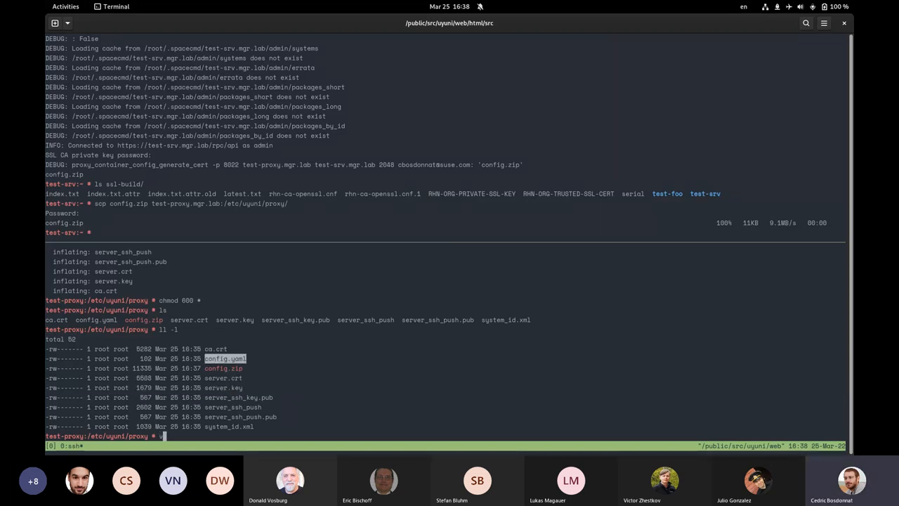
text(vim config.yaml)
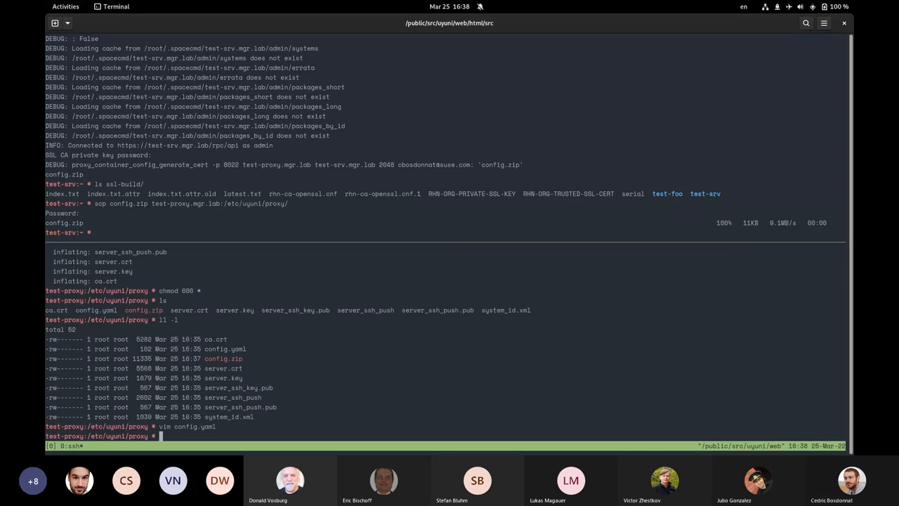
- Start the uyuni-proxy-pod service with systemctl and check its status shows it running
text(systemctl)
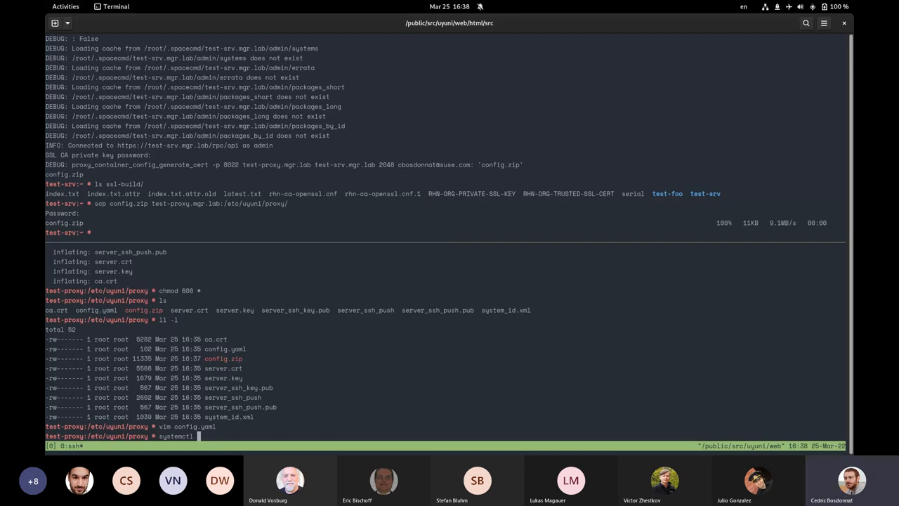
text(start uyuni-)
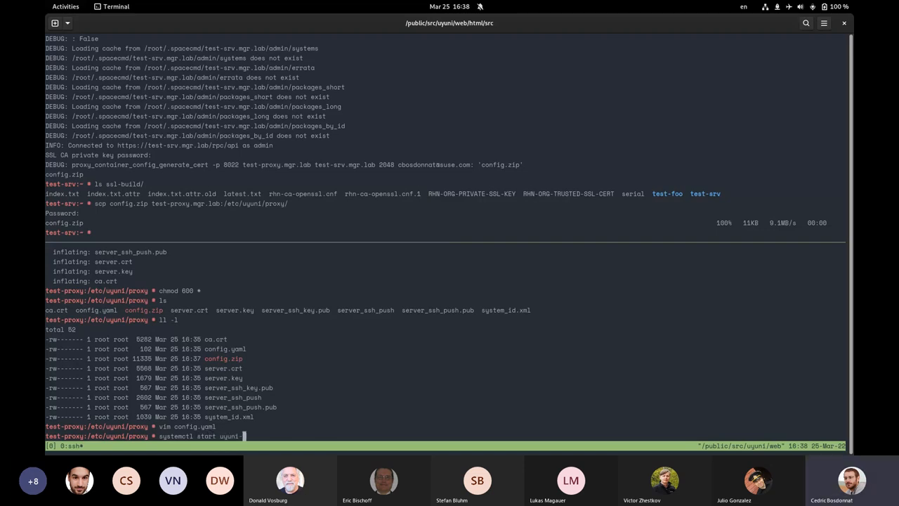
text(proxy-pod)
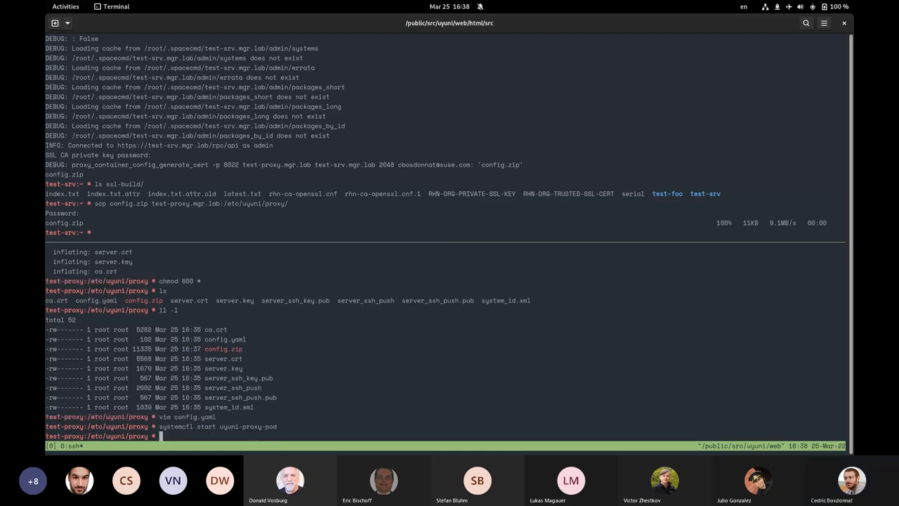
text(systemc)
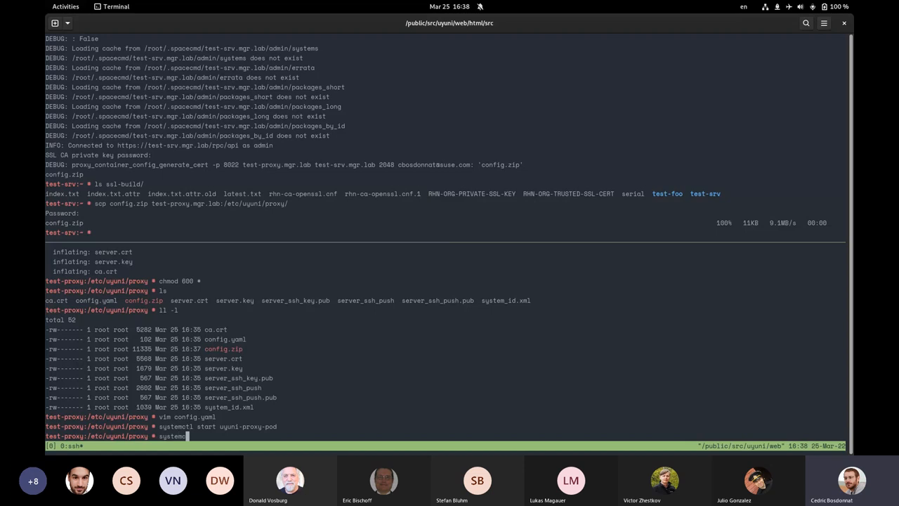
text(l)
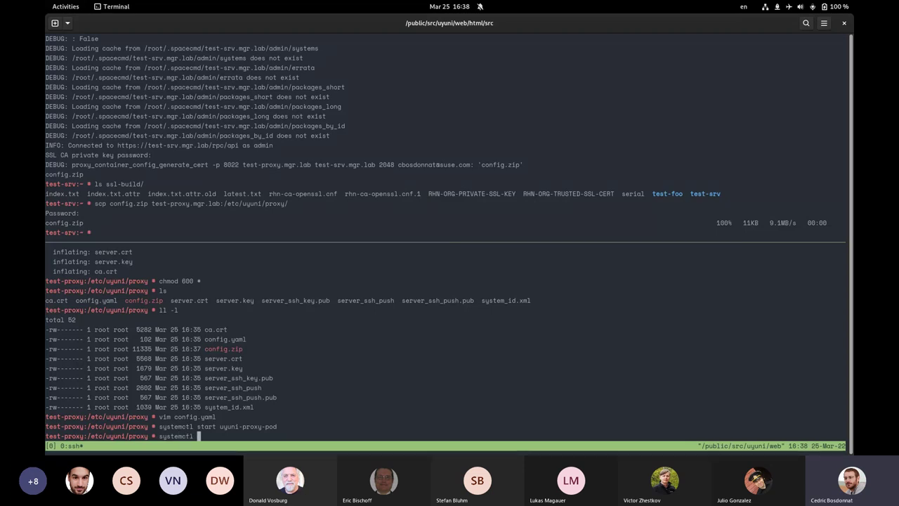
text(status)
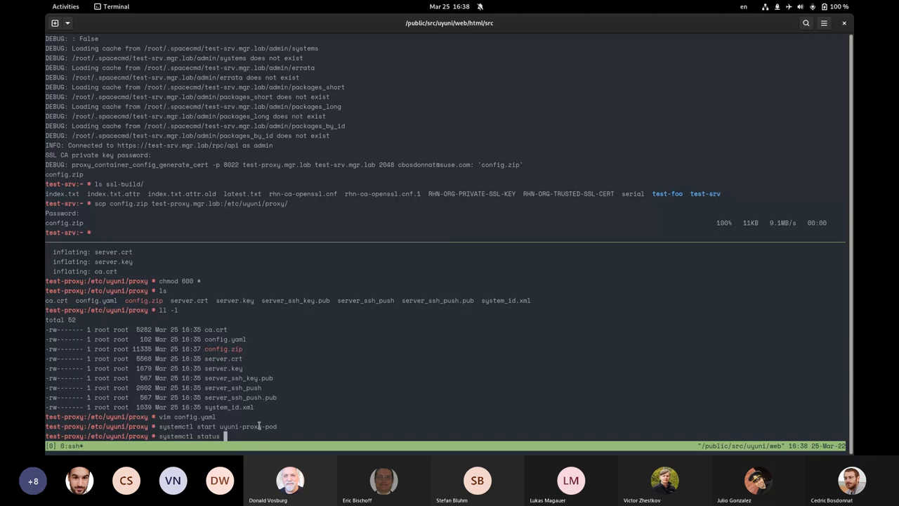
key(Return)
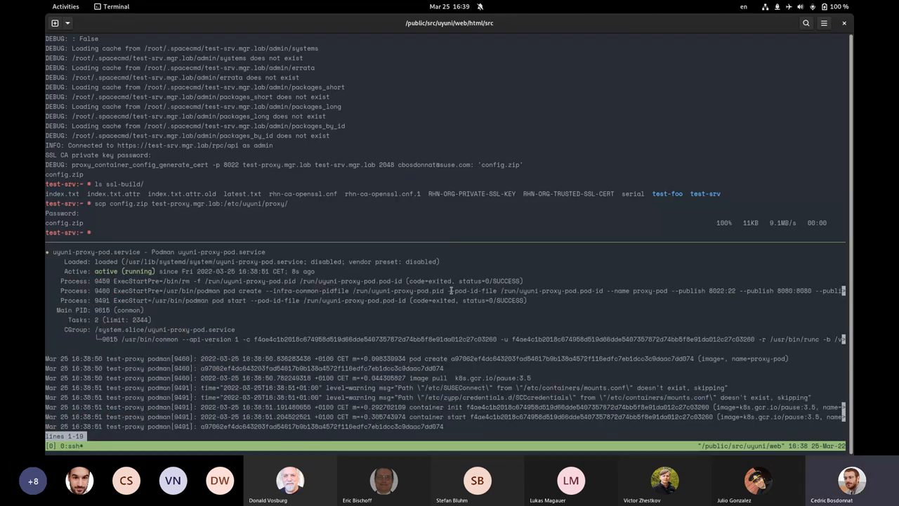
mouse_move(266, 310)
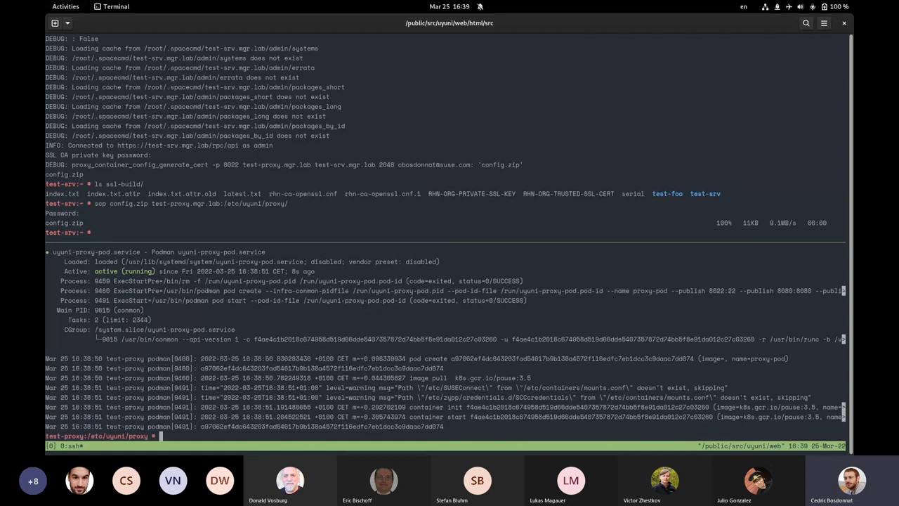
- Check systemctl status of the uyuni-container-proxy ssh service
text(systemctl status uyuni-)
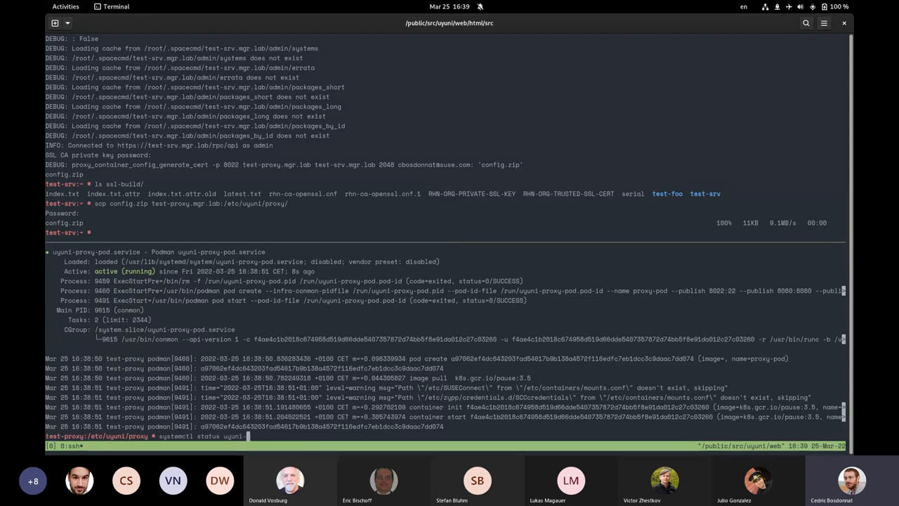
text(container-proxy-)
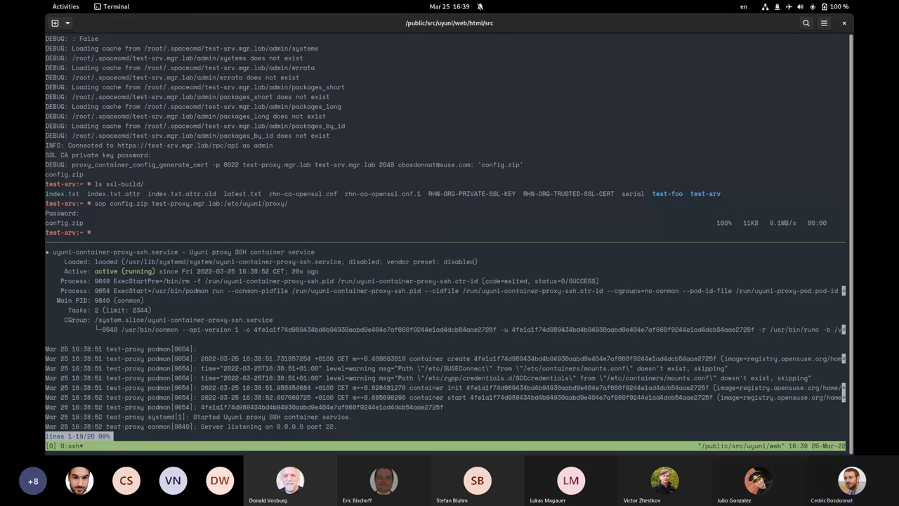
text(ss)
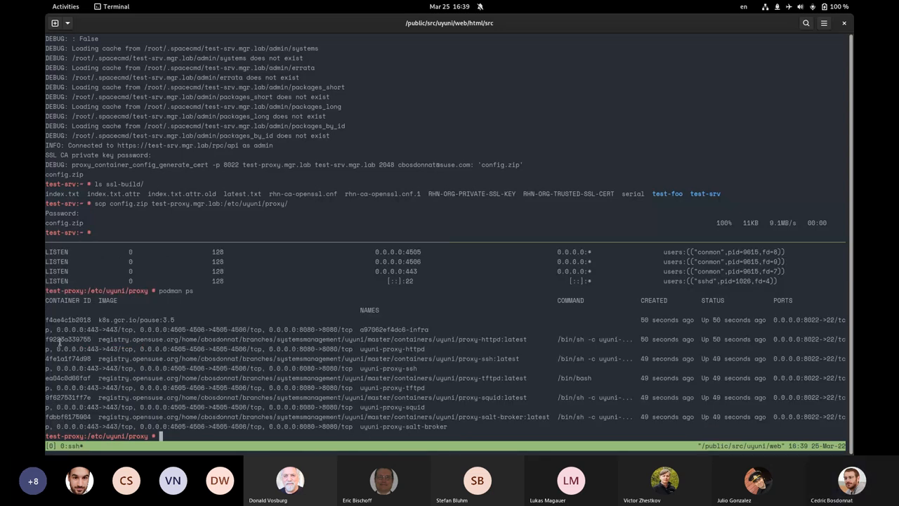
mouse_move(174, 393)
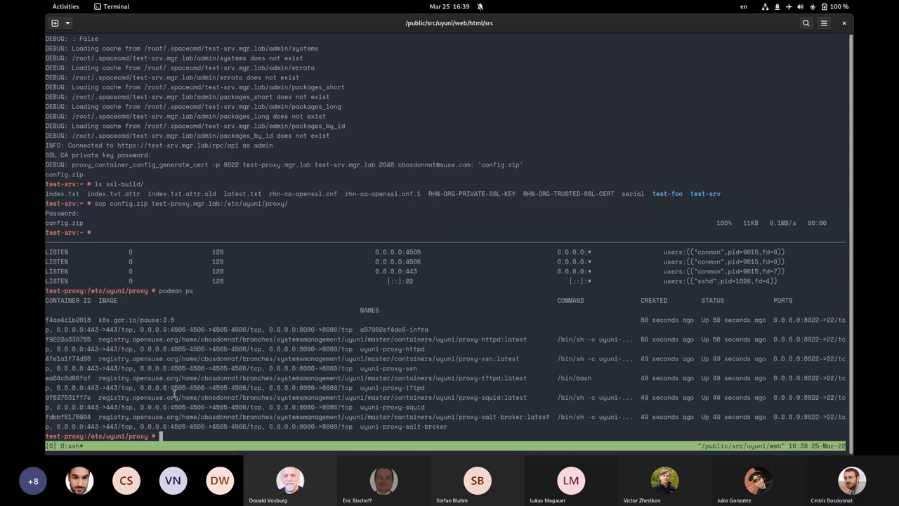
mouse_move(219, 342)
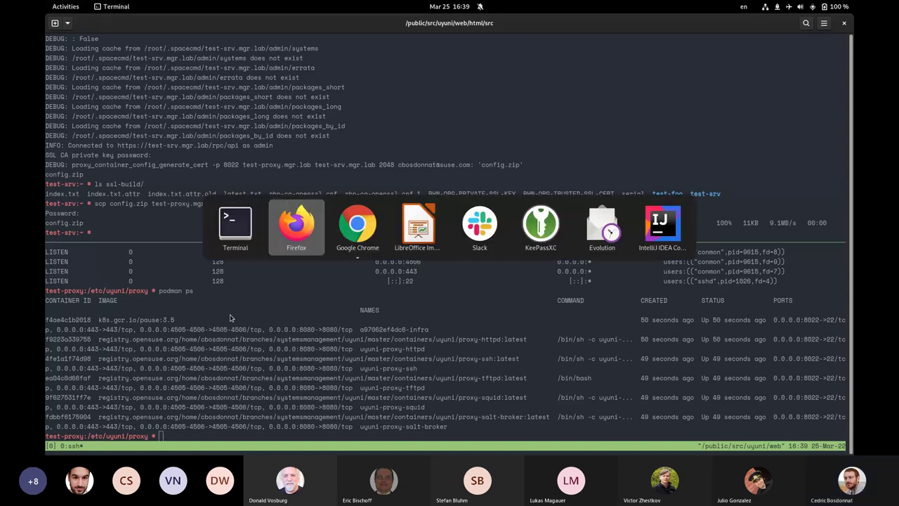
- On Bootstrap Minions enter host test-min-sles15 and its password
click(296, 225)
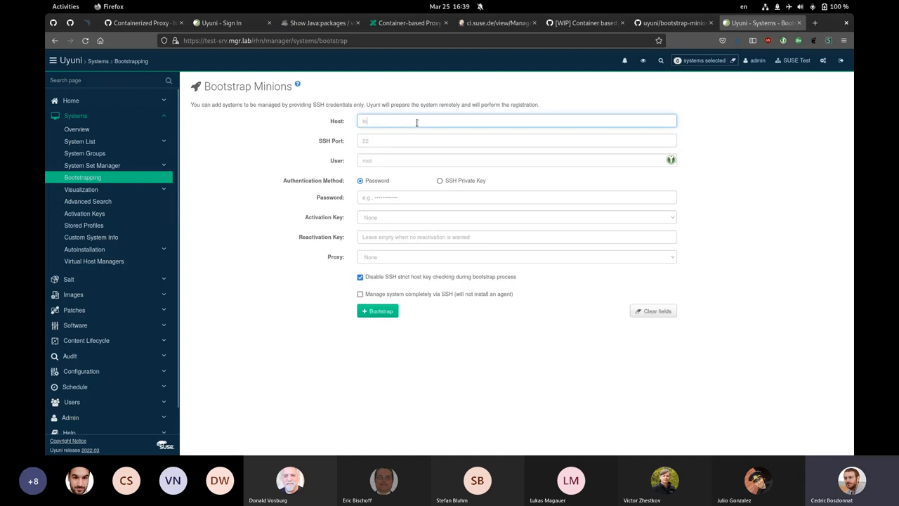
text(test-min)
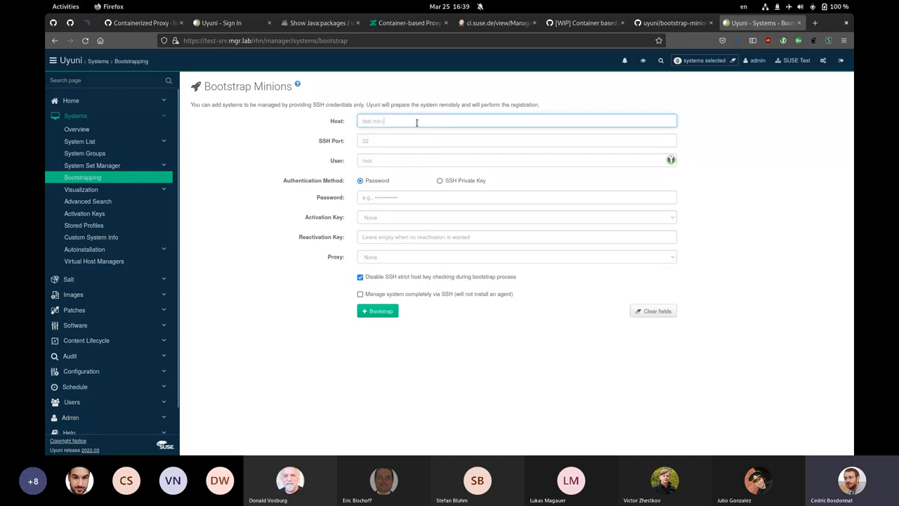
text(test-min-sles15.mgr.lab)
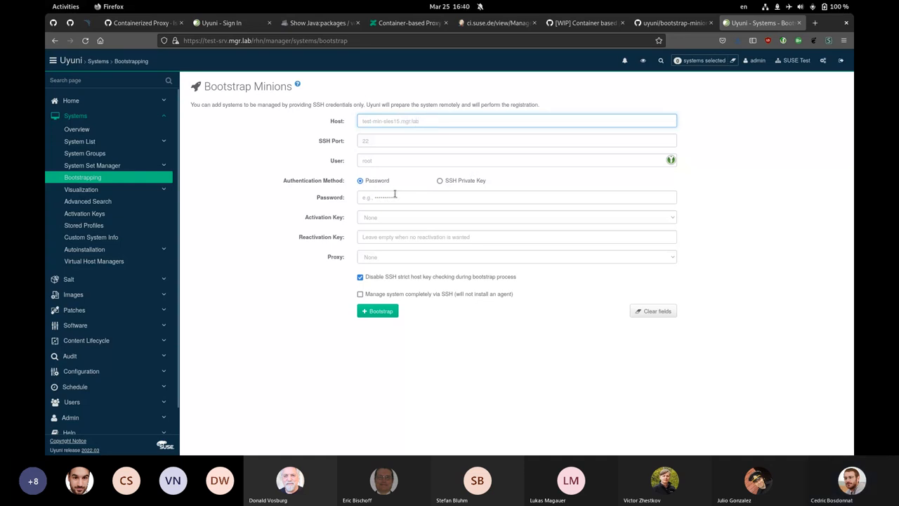
text(••••)
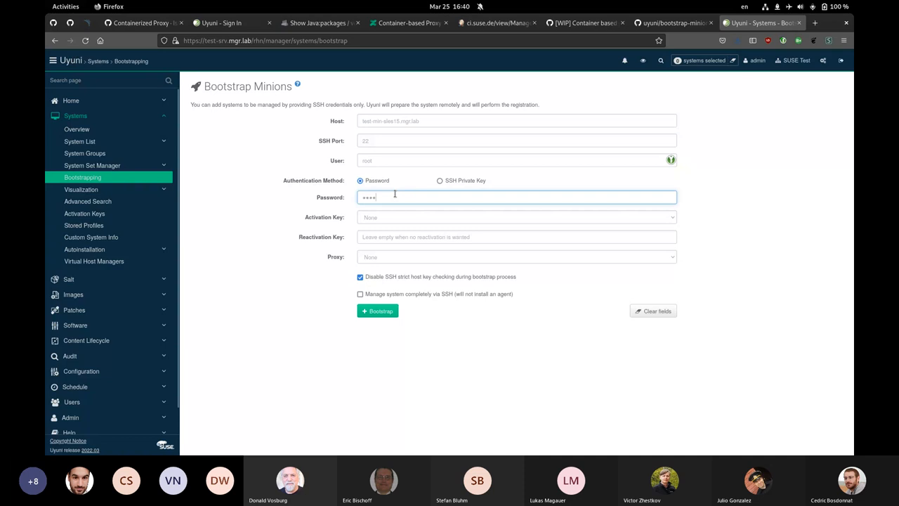
text(*)
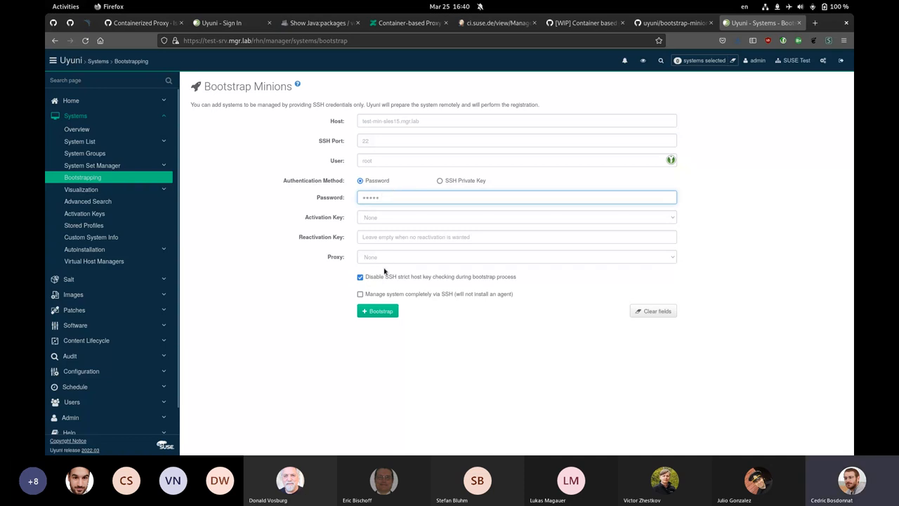
- Choose test-proxy as the bootstrap proxy and start bootstrapping the client
click(517, 256)
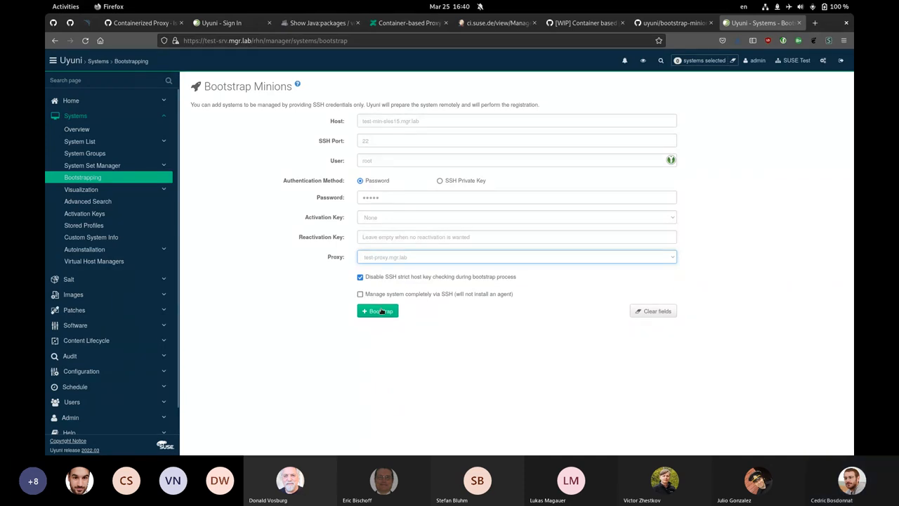
click(377, 311)
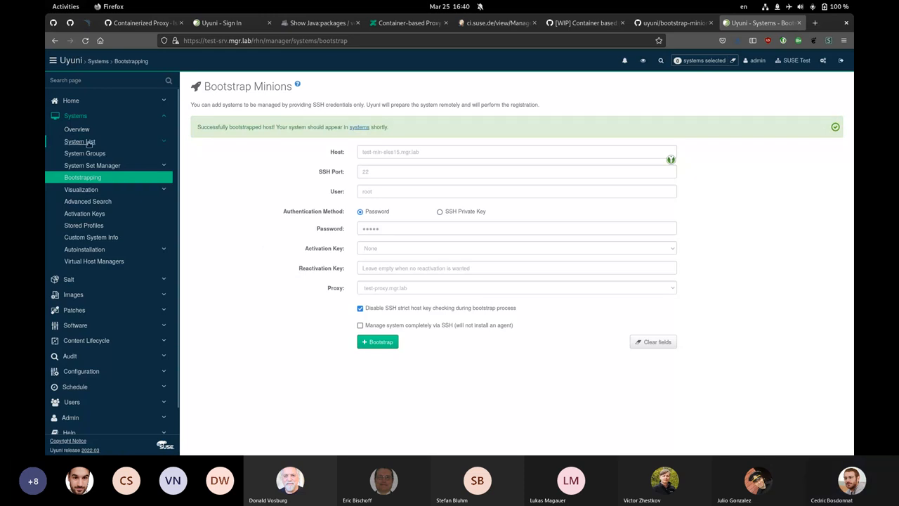
- Check the system list and remote commands, then show test-min-sles15's connection path through test-proxy.mgr.lab
click(79, 140)
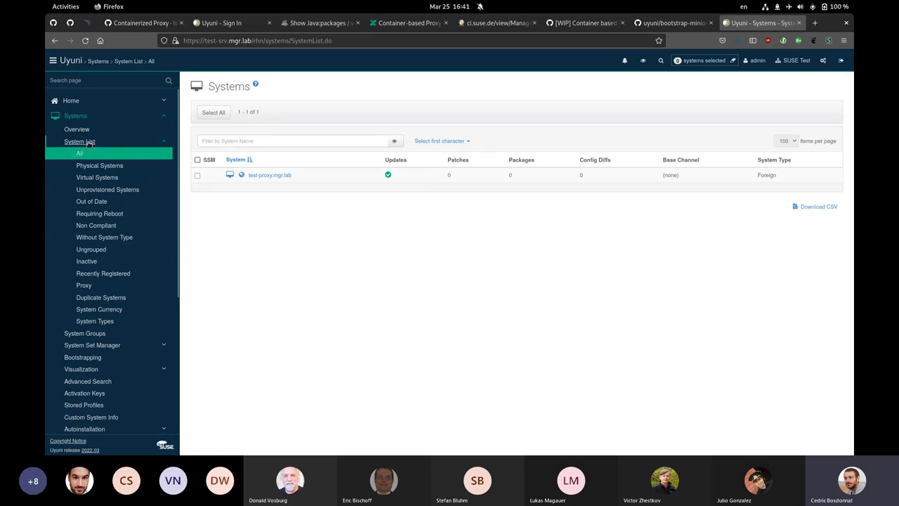
mouse_move(94, 320)
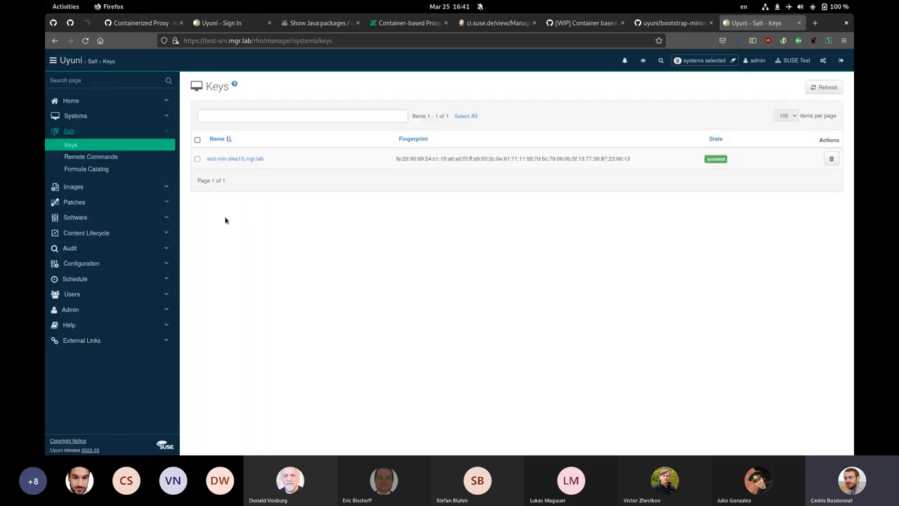
mouse_move(90, 160)
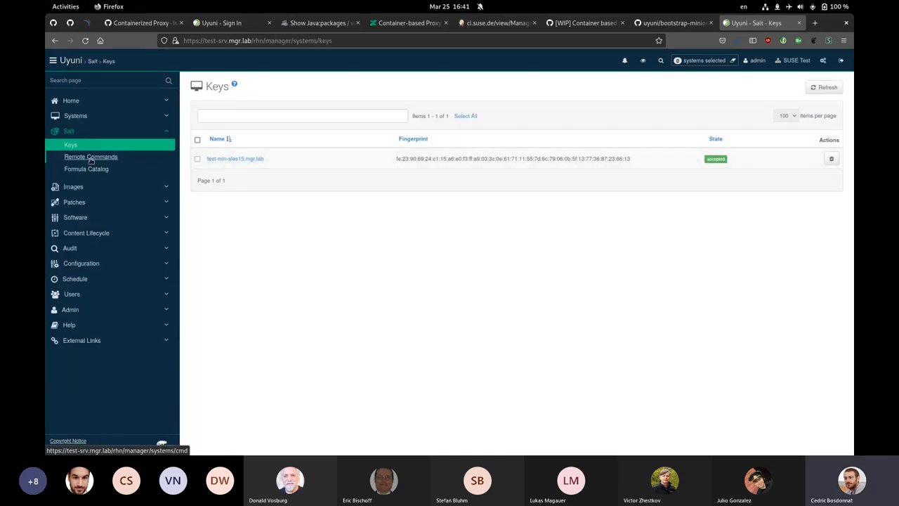
click(90, 158)
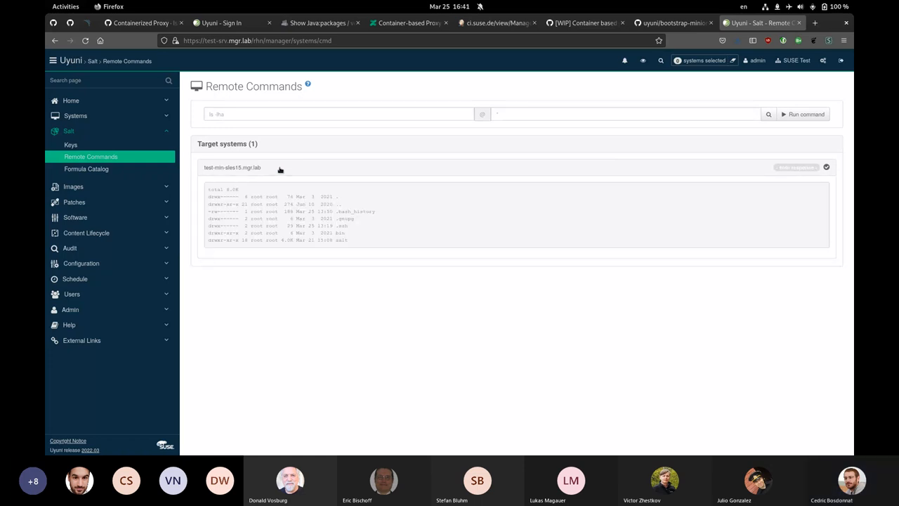
mouse_move(76, 115)
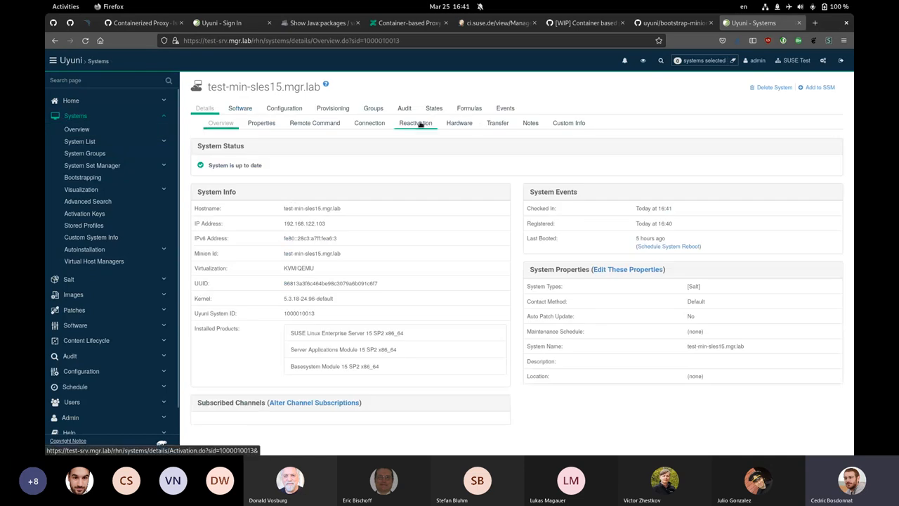
click(368, 124)
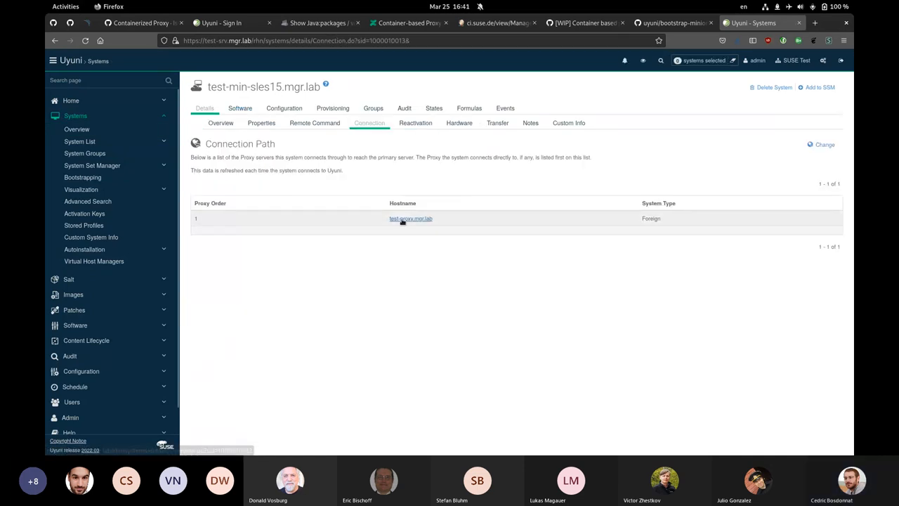
- Open test-proxy's Proxy Clients page, now listing test-min-sles15 as a registered client
click(410, 219)
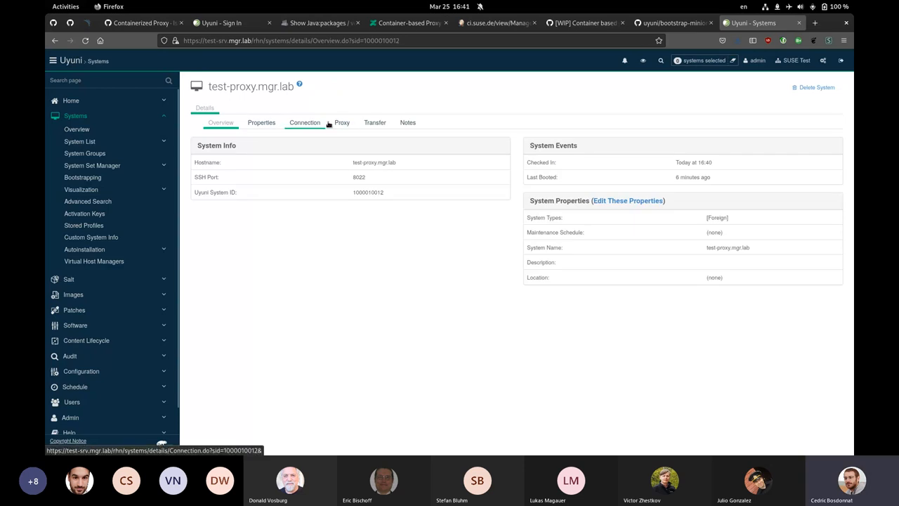
click(341, 123)
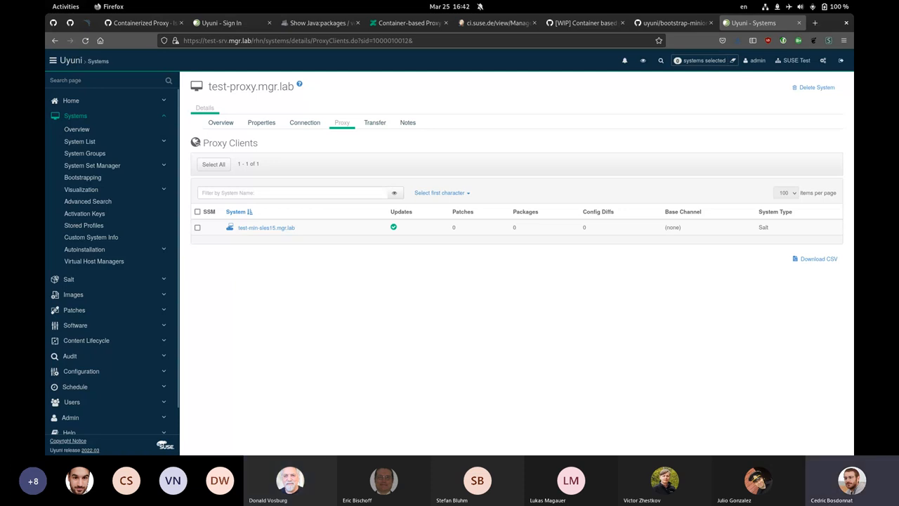
mouse_move(206, 437)
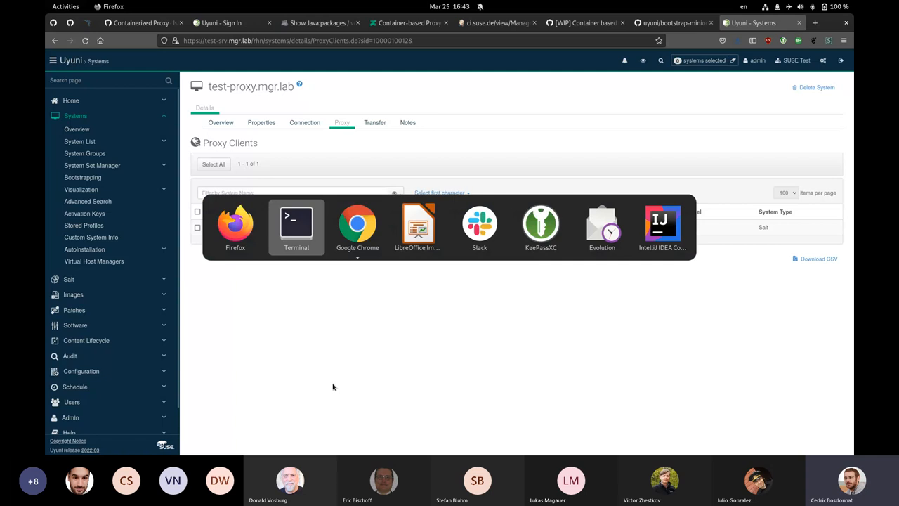
- Open /etc/sysconfig/uyuni-proxy-systemd-services in vim and highlight its NAMESPACE registry.opensuse.org setting
click(295, 224)
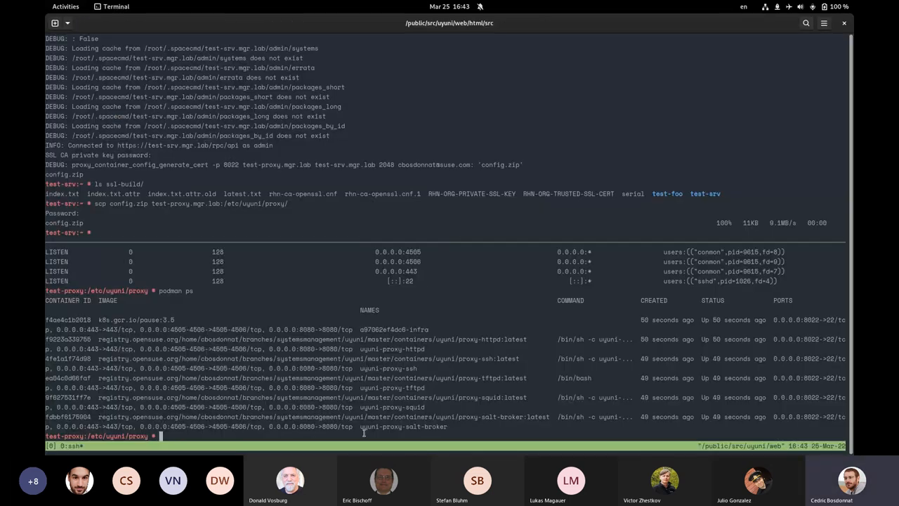
text(vim)
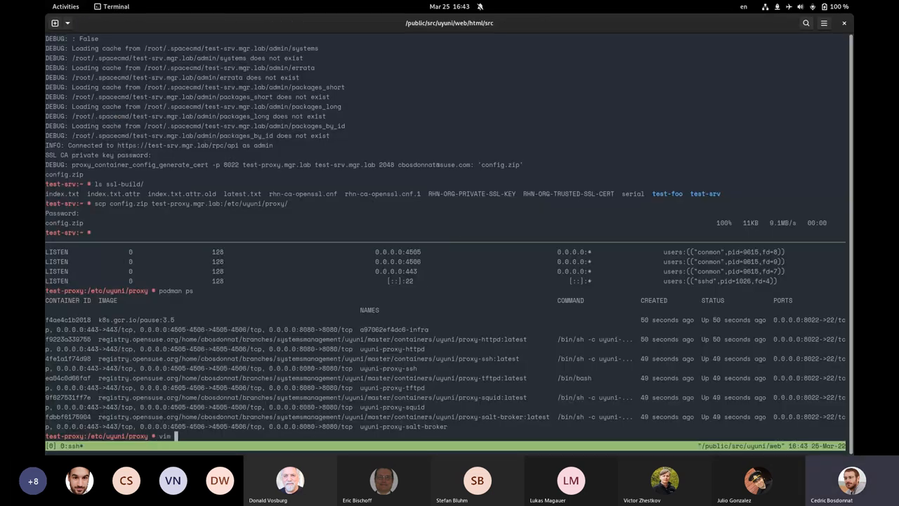
text(/etc/uyuni)
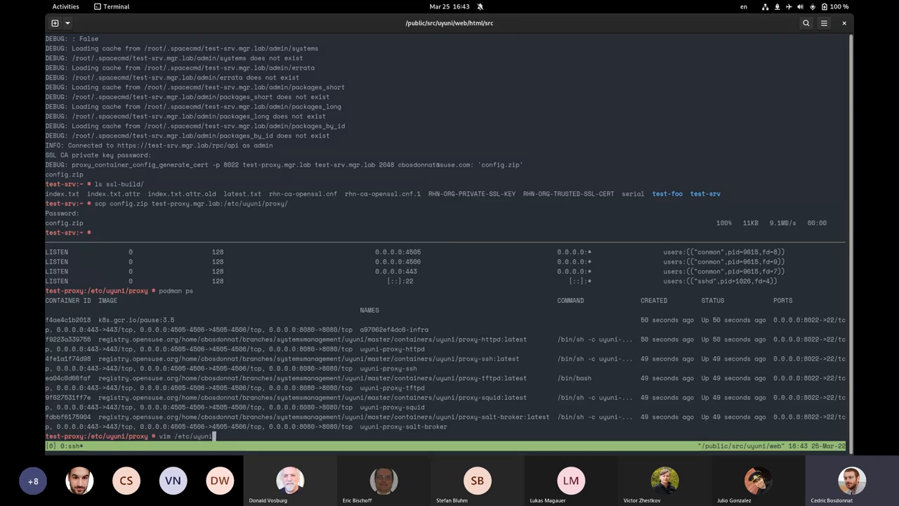
text(sysconfig/)
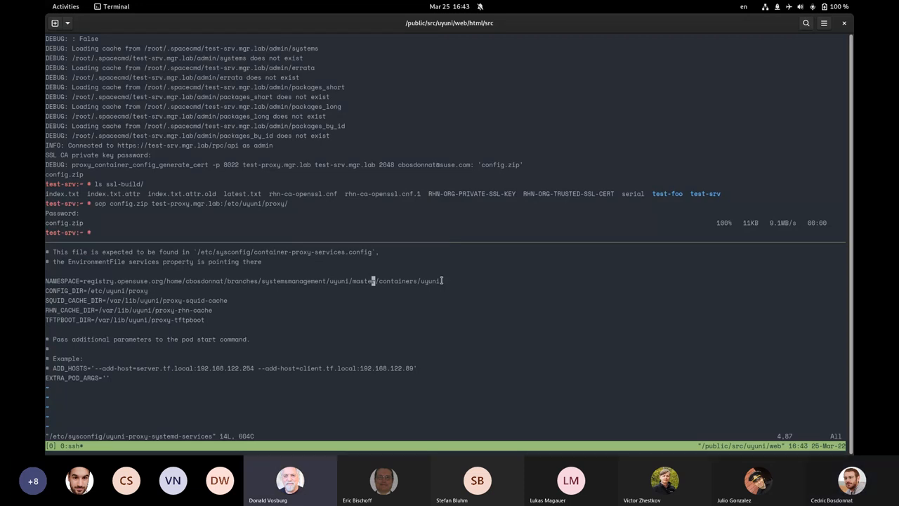
mouse_move(204, 301)
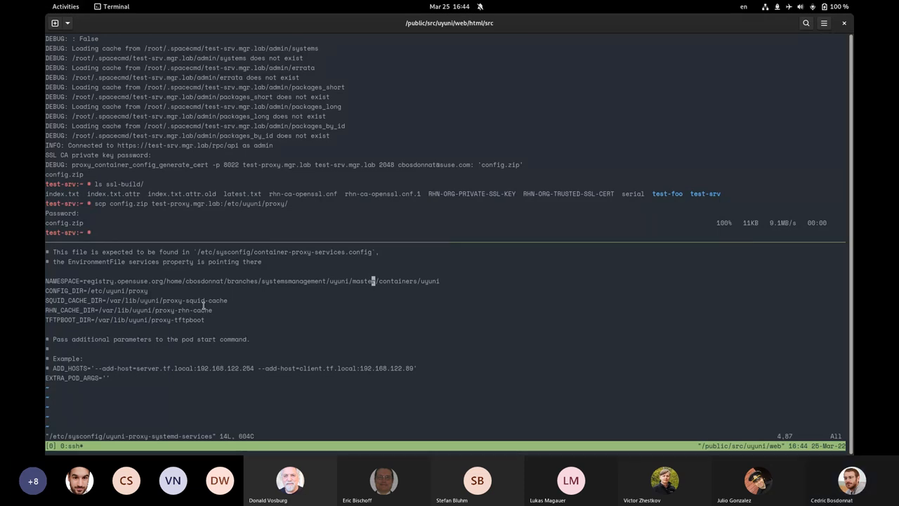
mouse_move(95, 278)
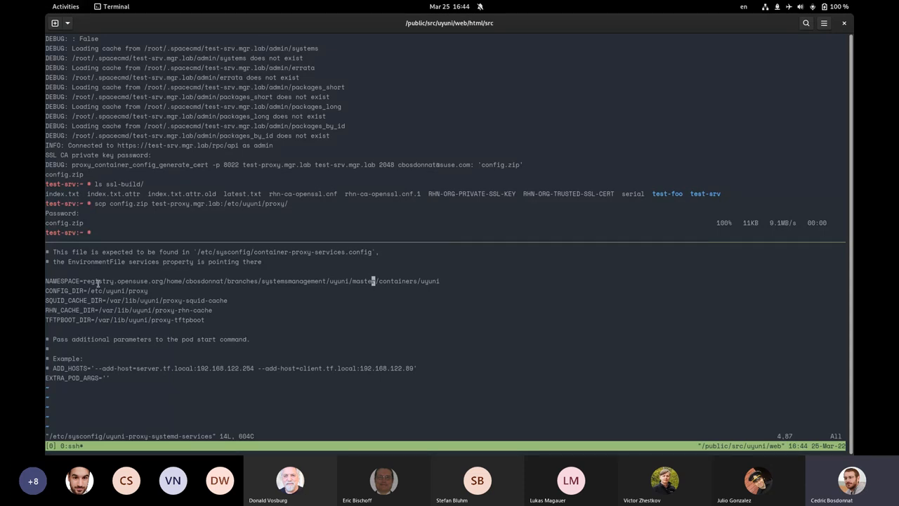
drag(167, 281, 402, 281)
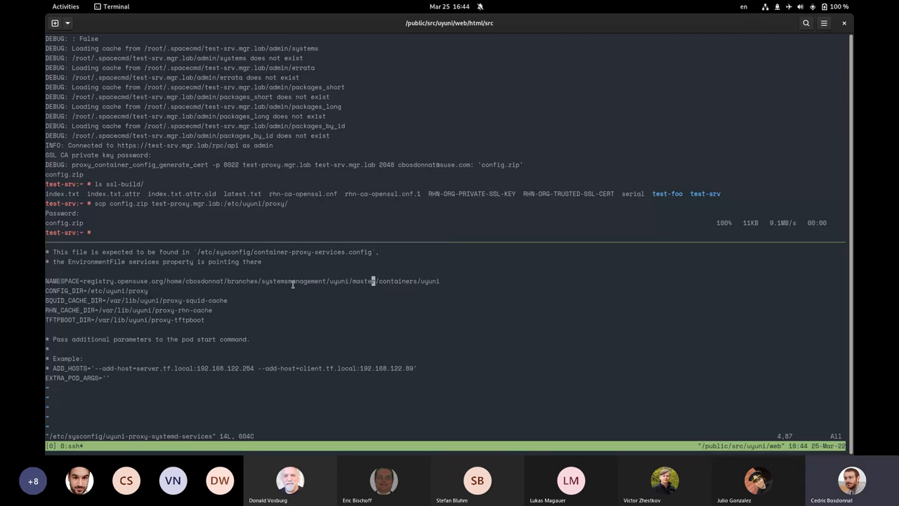
mouse_move(312, 287)
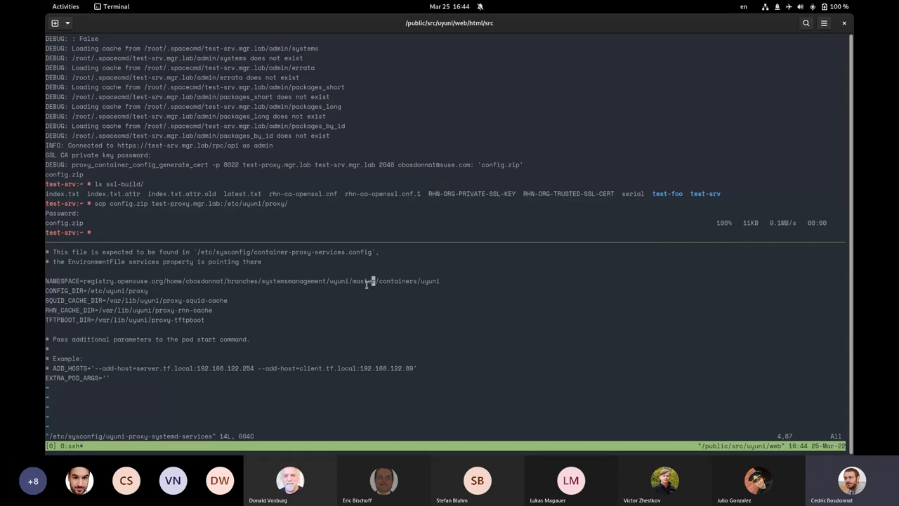
mouse_move(452, 281)
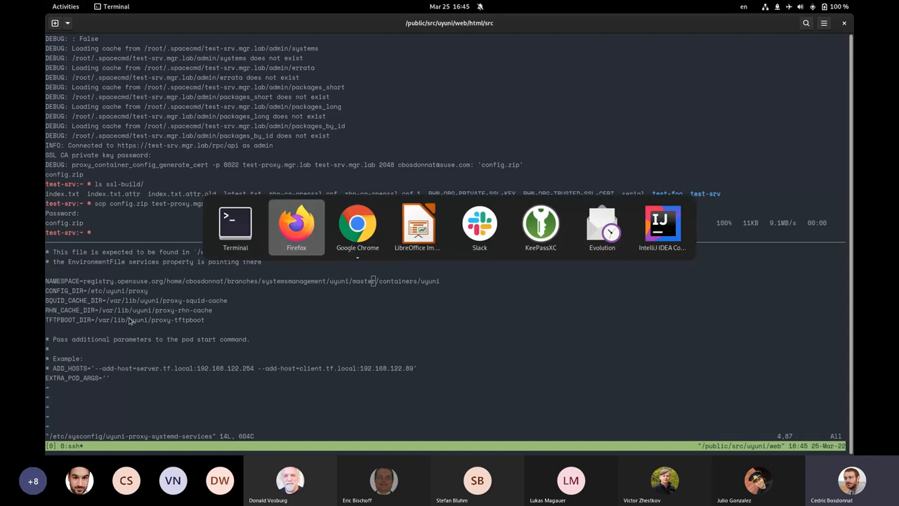
click(357, 223)
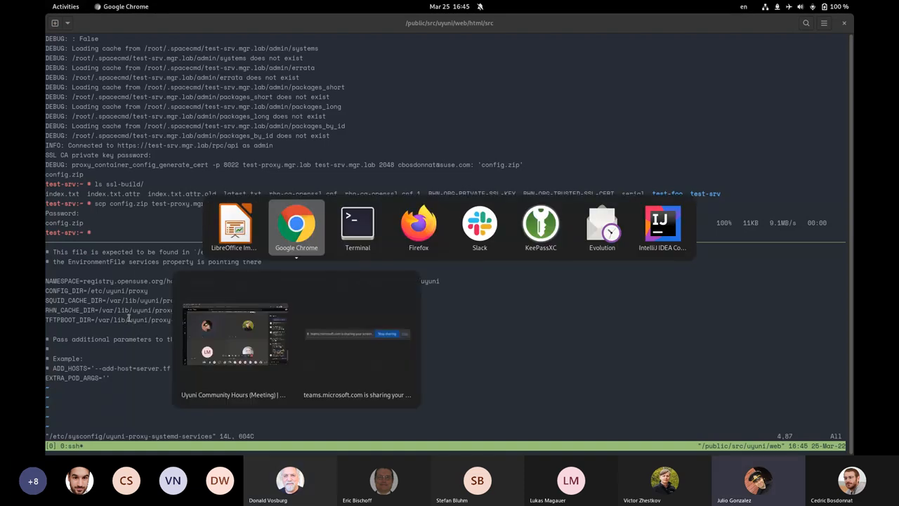
key(Escape)
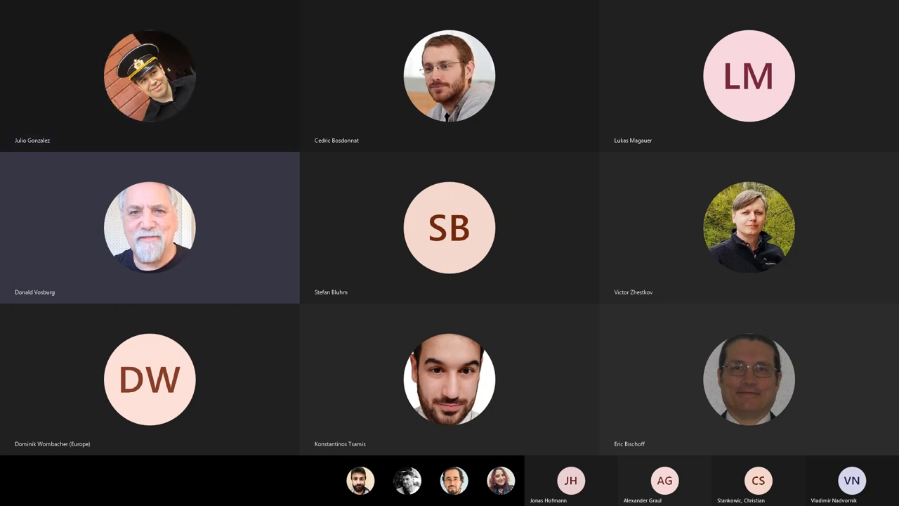
mouse_move(149, 75)
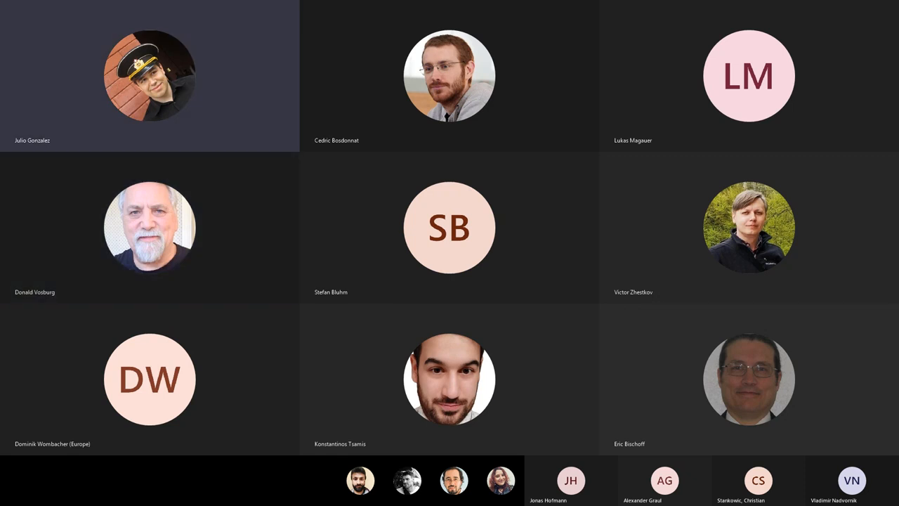